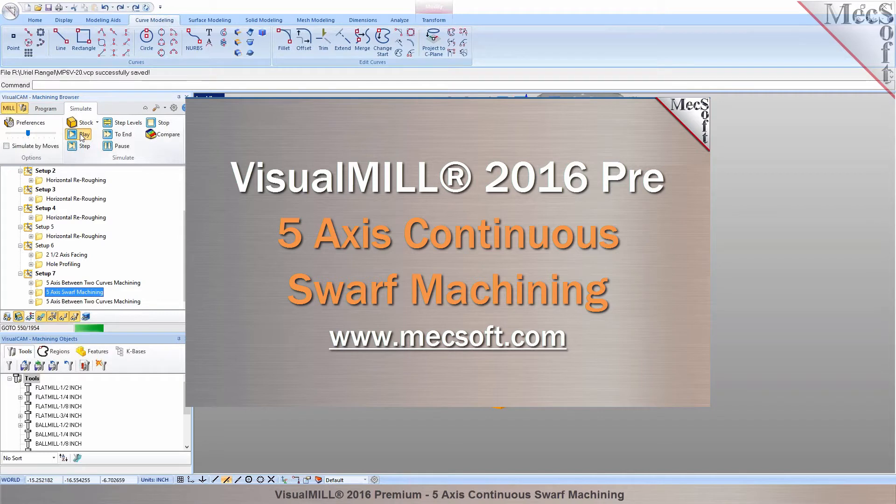
Return from simulation to the machining program and zoom in on the part's upper wall edge.
left_click(85, 134)
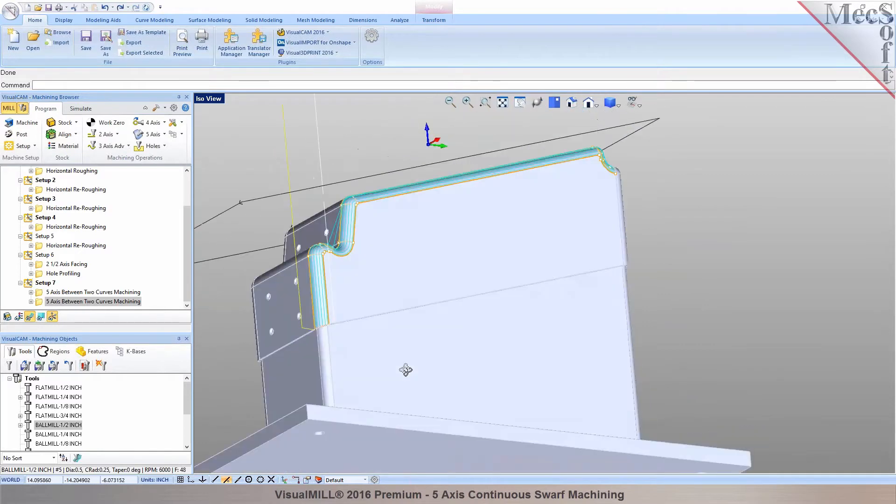
left_click_drag(406, 369, 328, 282)
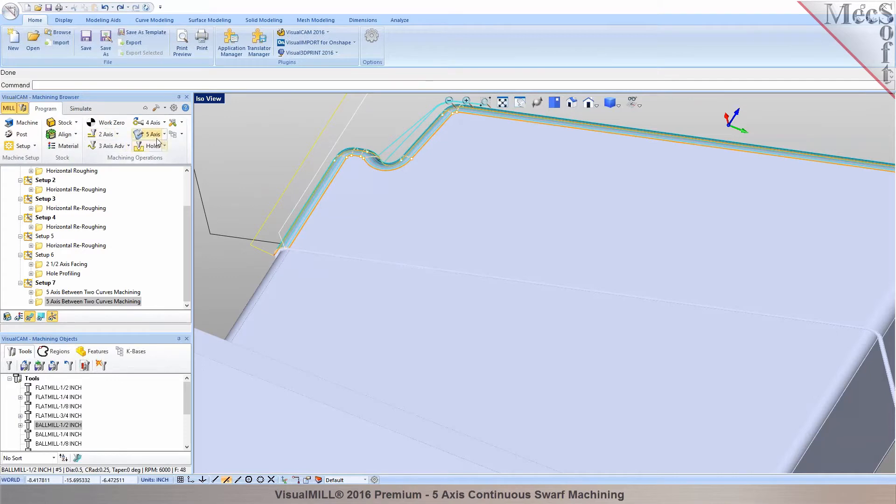
Start a new 5-axis Swarf Machining operation with the cut pattern following floor curves.
left_click(149, 134)
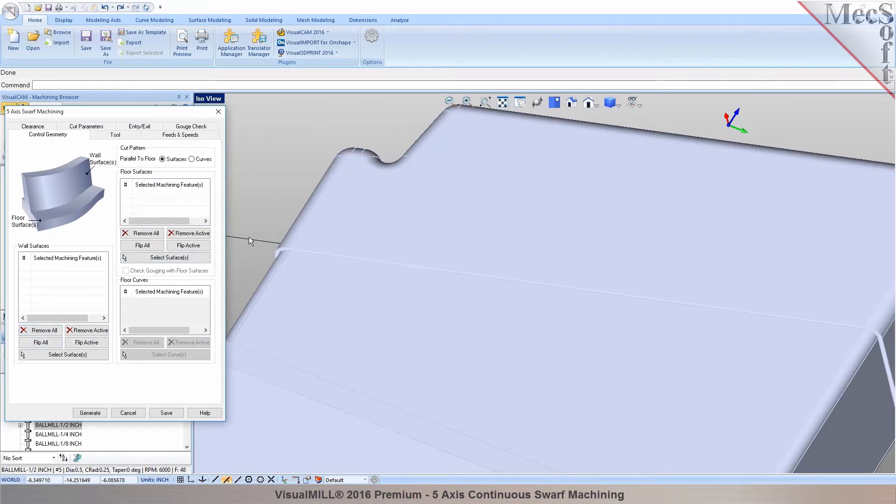
left_click(62, 354)
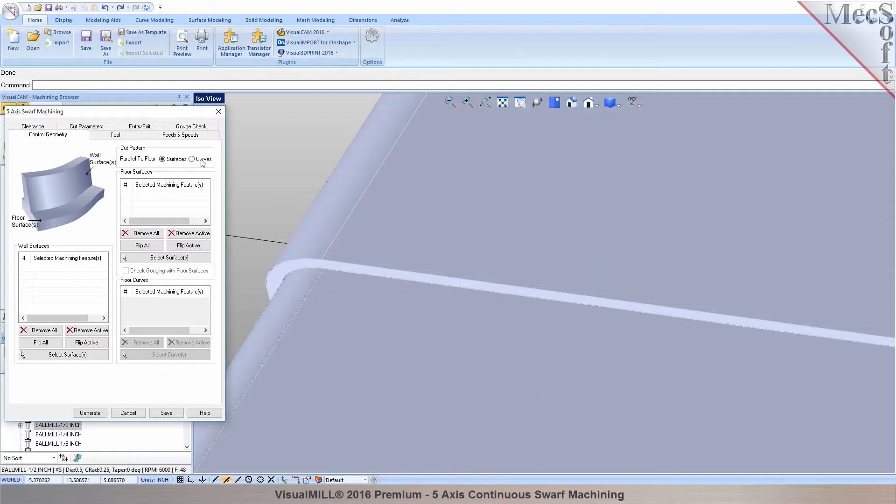
left_click(192, 158)
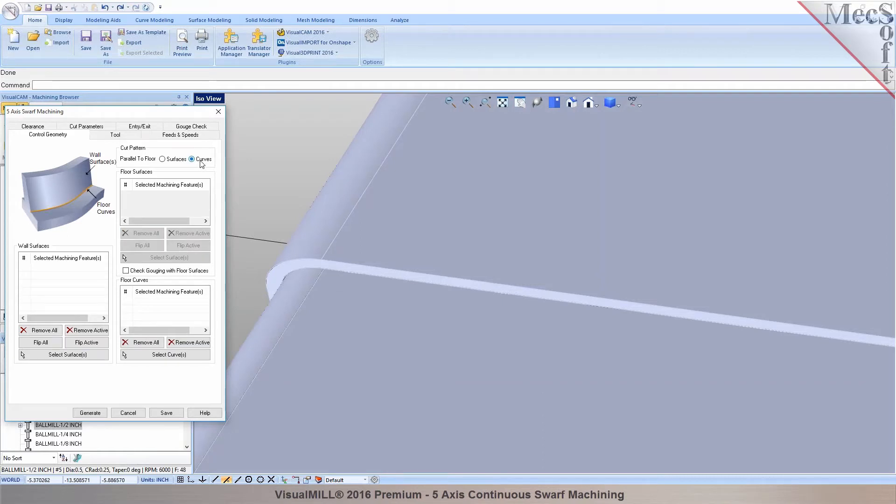
Extract a Surface Boundary curve from the part's floor face using the curve modeling tools.
left_click(154, 20)
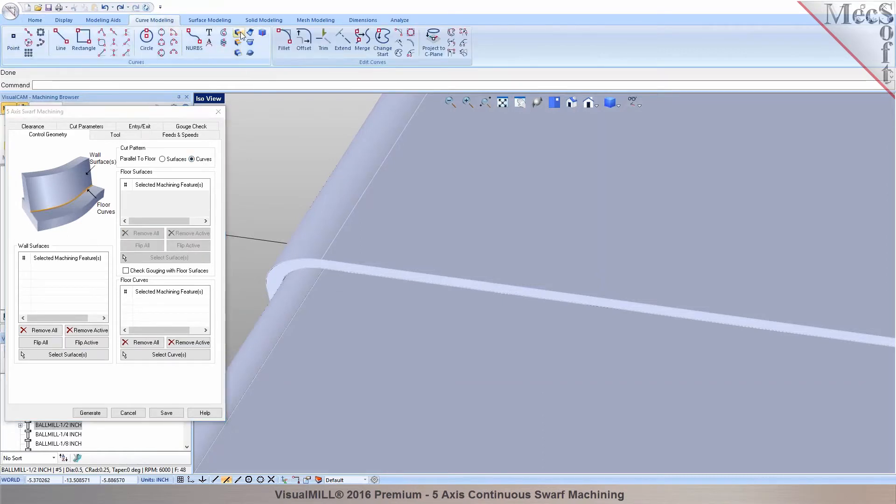
left_click(240, 31)
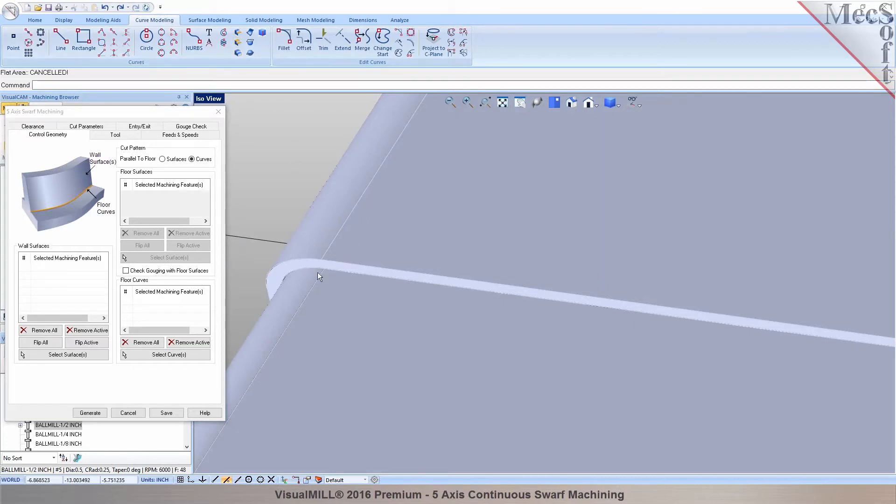
left_click(320, 277)
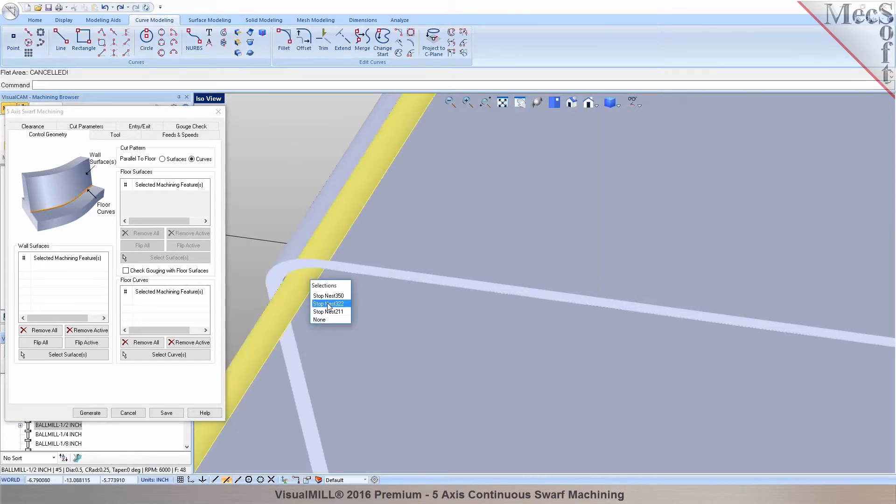
left_click(328, 295)
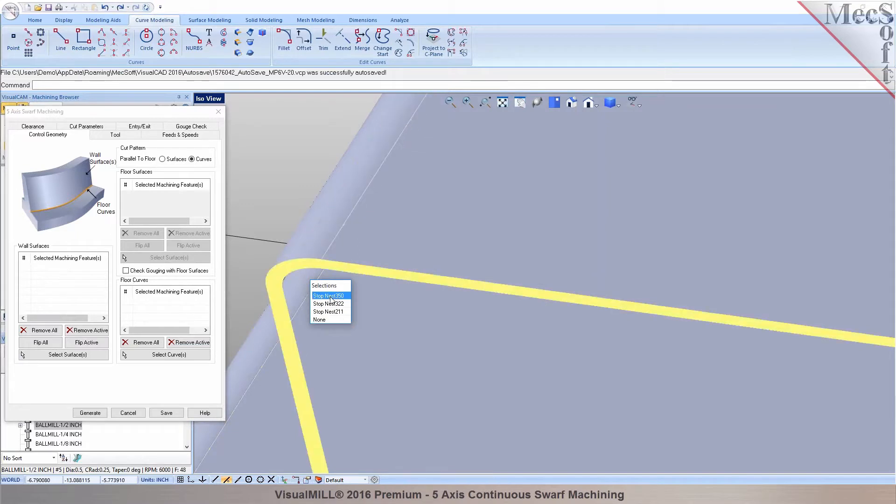
left_click(329, 296)
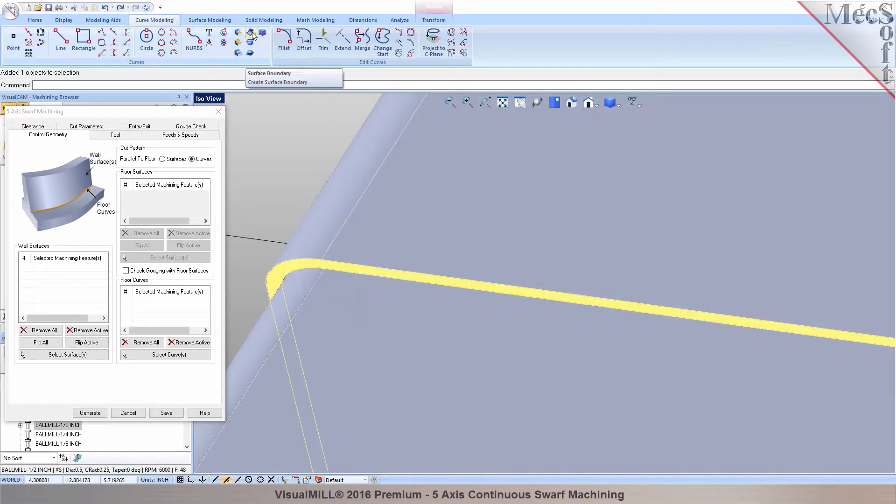
left_click(254, 36)
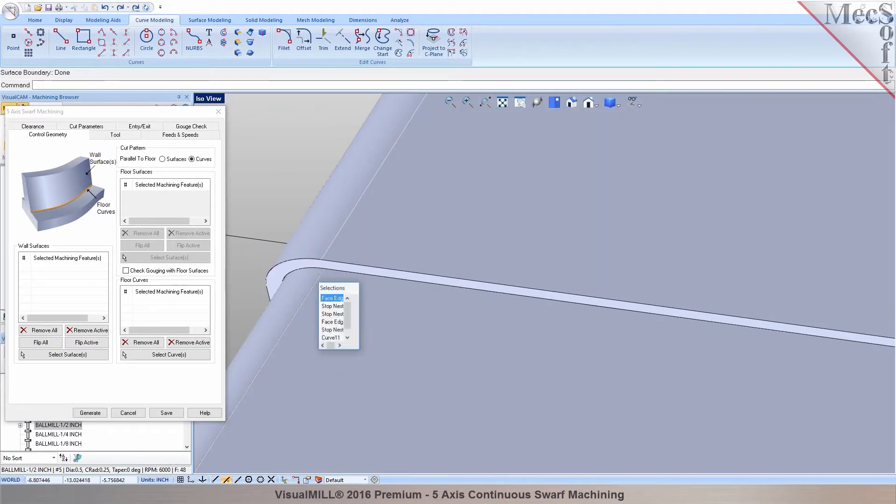
Assign the new boundary curve as the operation's floor curve, picking it among overlapping items.
left_click(331, 298)
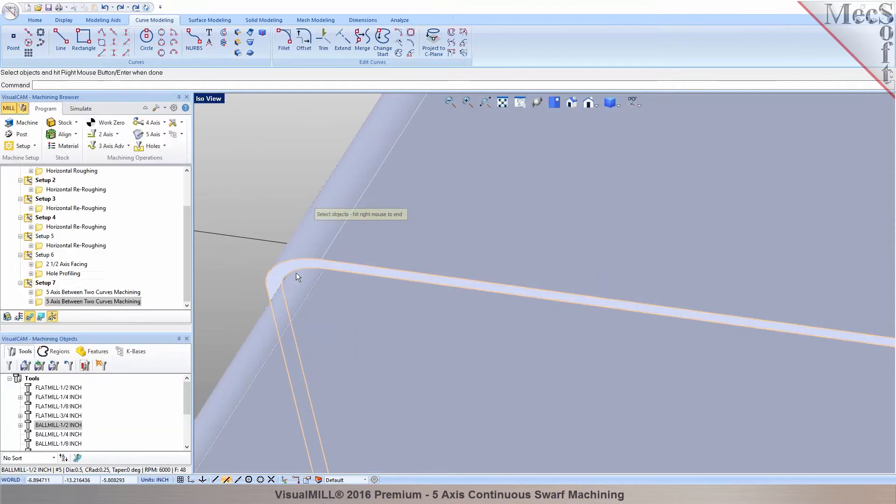
right_click(297, 277)
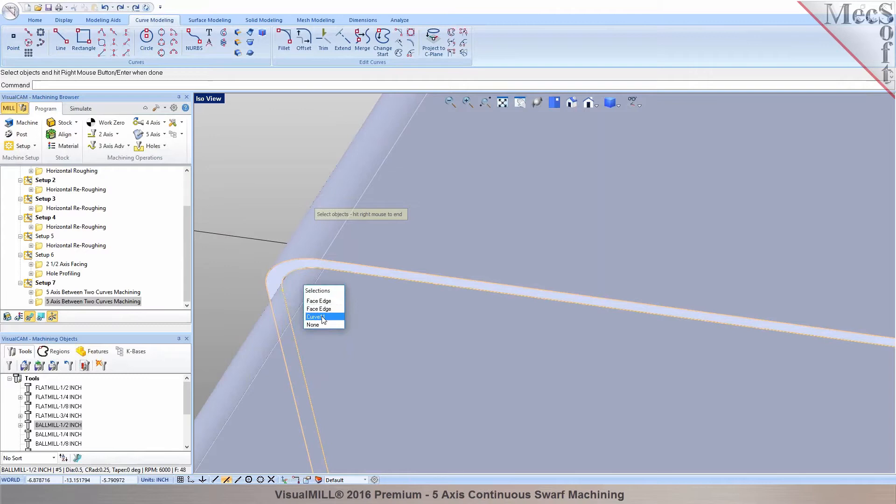
left_click(316, 317)
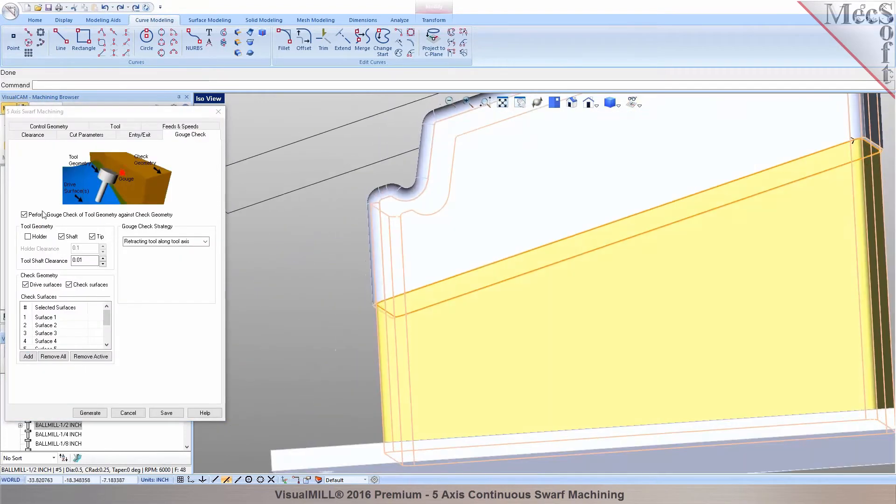
Review control geometry and cut parameters, then generate the swarf toolpath into Setup 7.
left_click(47, 134)
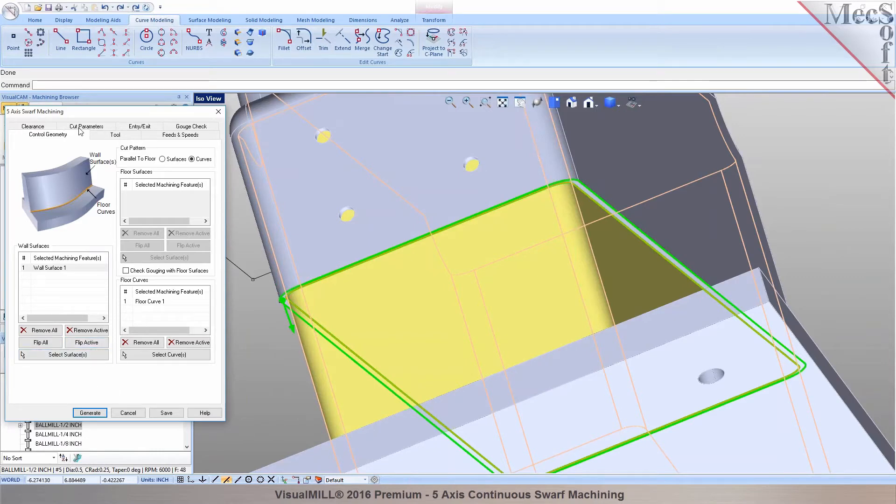
left_click(85, 126)
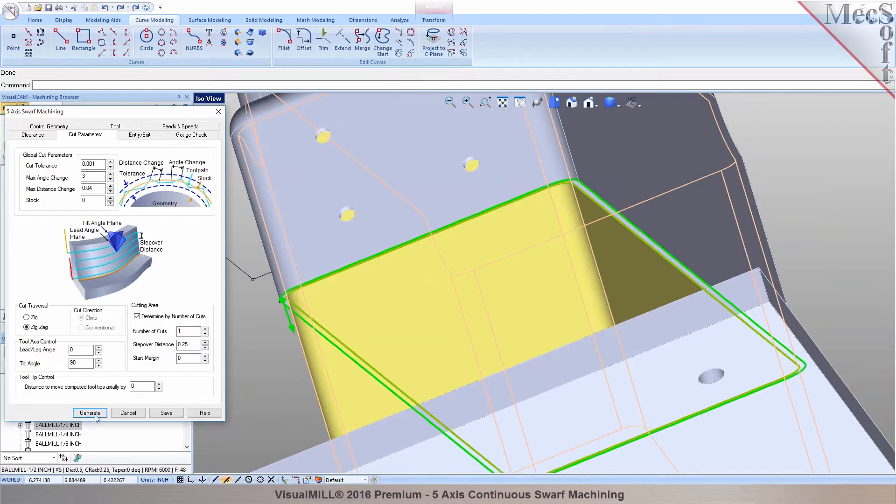
left_click(90, 413)
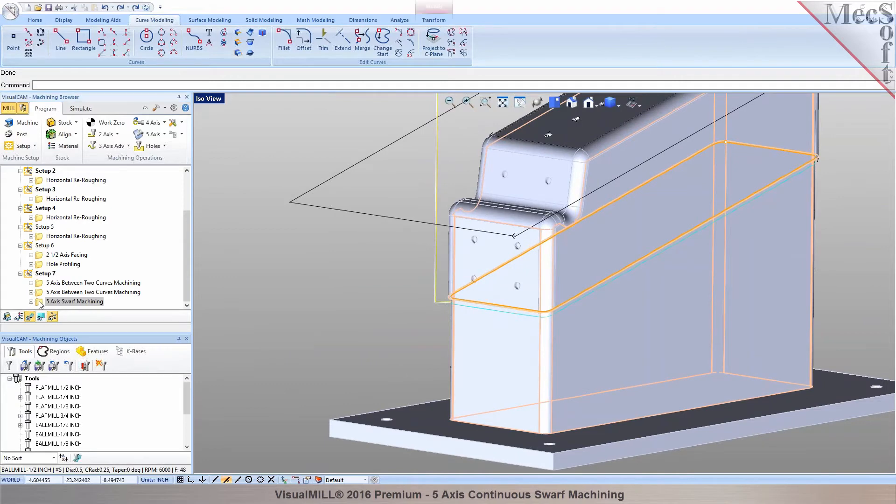
Regenerate the swarf operation with a Tangential Line exit motion.
double_click(74, 301)
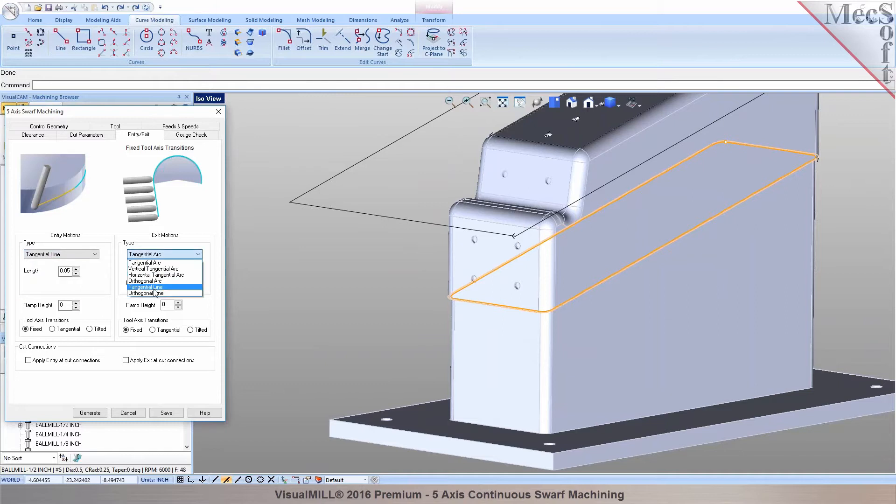
left_click(148, 286)
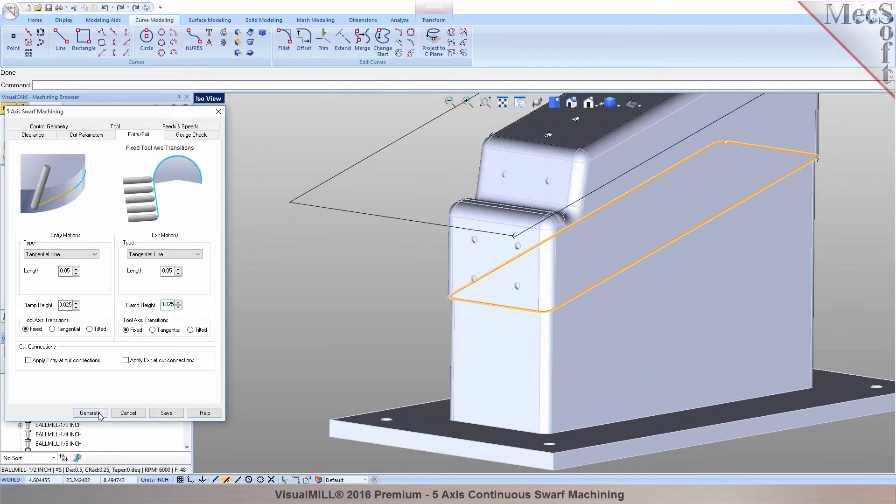
left_click(90, 412)
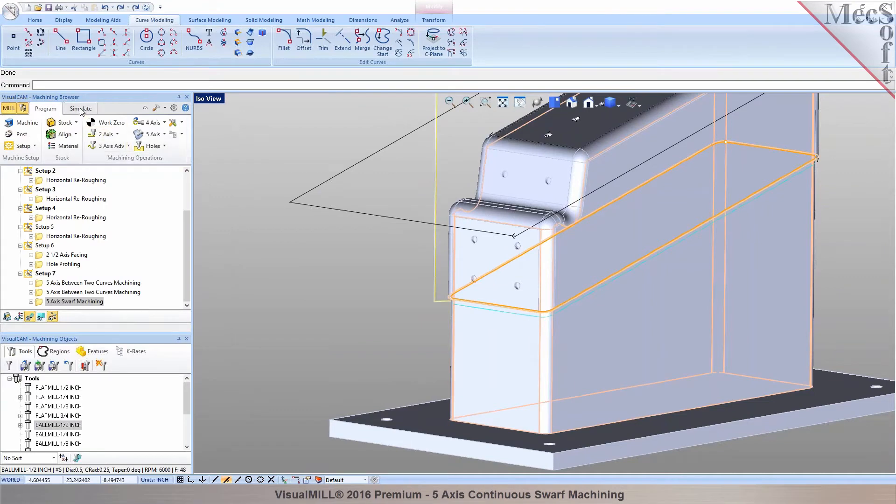
Simulate the between-two-curves cuts on the stock and select the swarf operation for simulation.
left_click(80, 108)
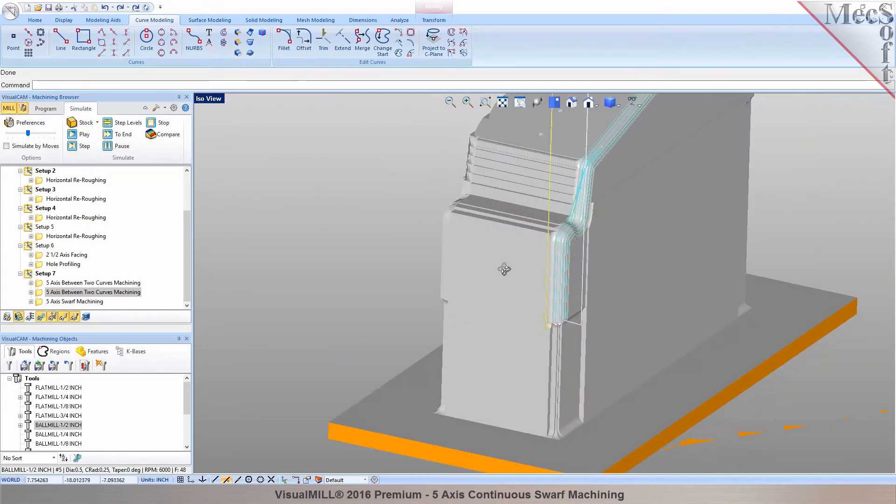
left_click(45, 108)
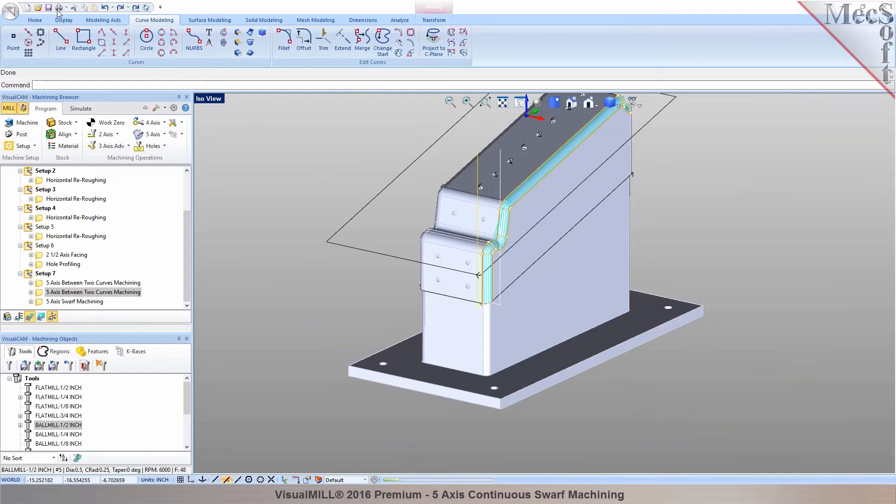
left_click(80, 108)
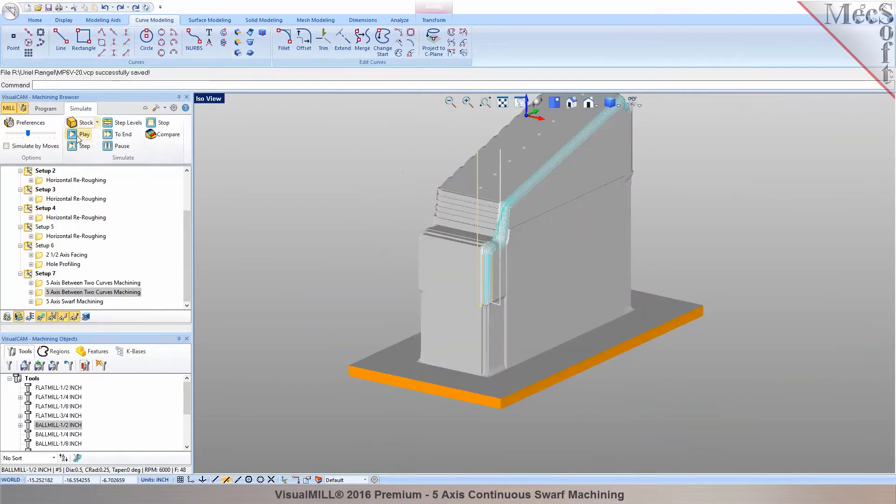
left_click(83, 133)
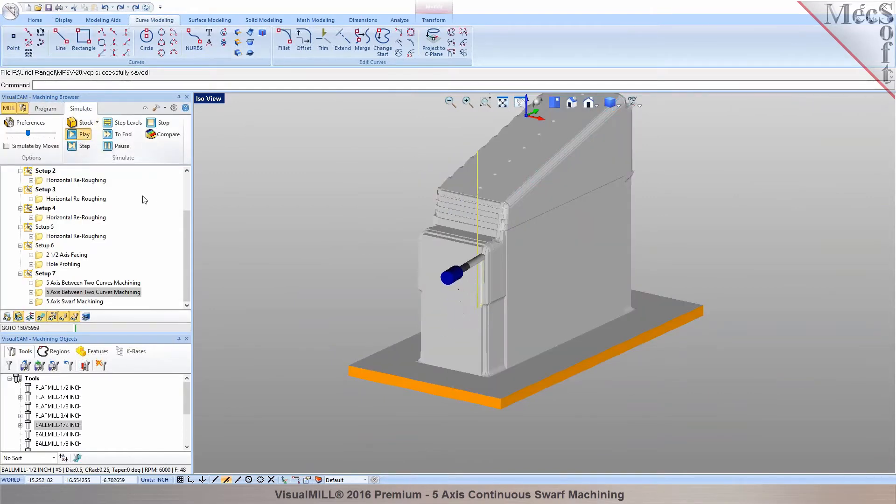
left_click(79, 133)
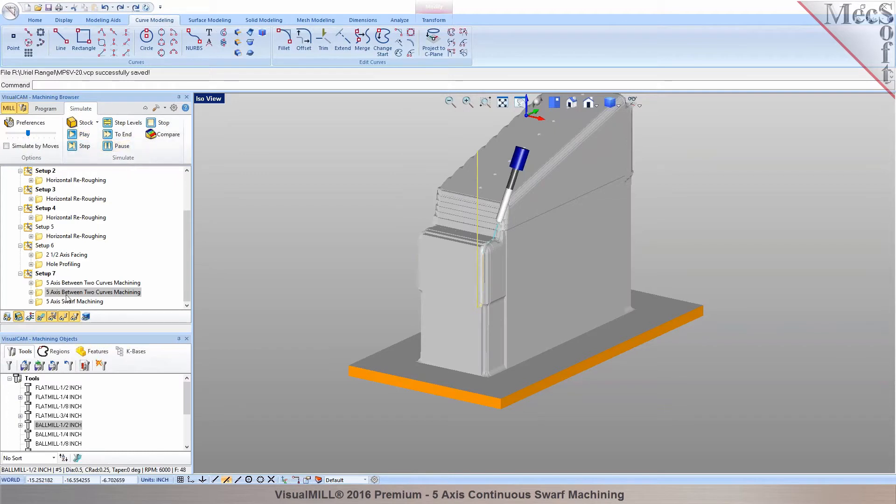
left_click(75, 301)
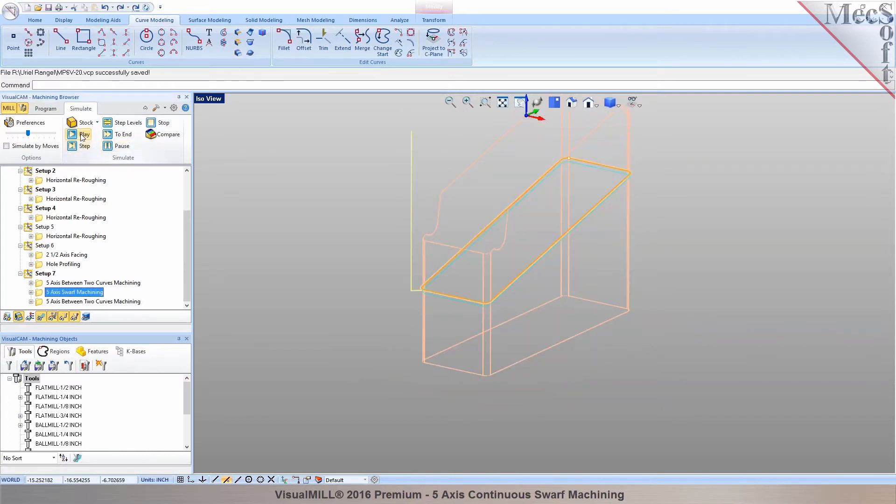
Play the swarf toolpath simulation through so the tool cuts along the sloped wall.
left_click(85, 133)
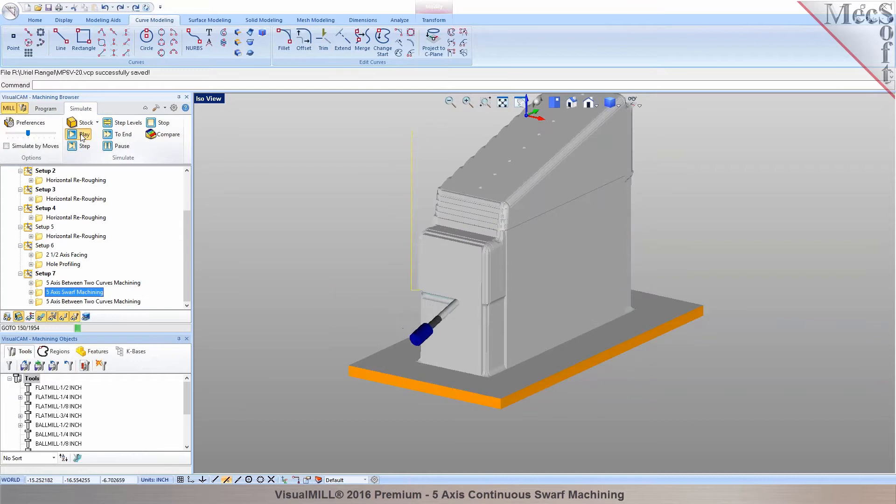
left_click(84, 134)
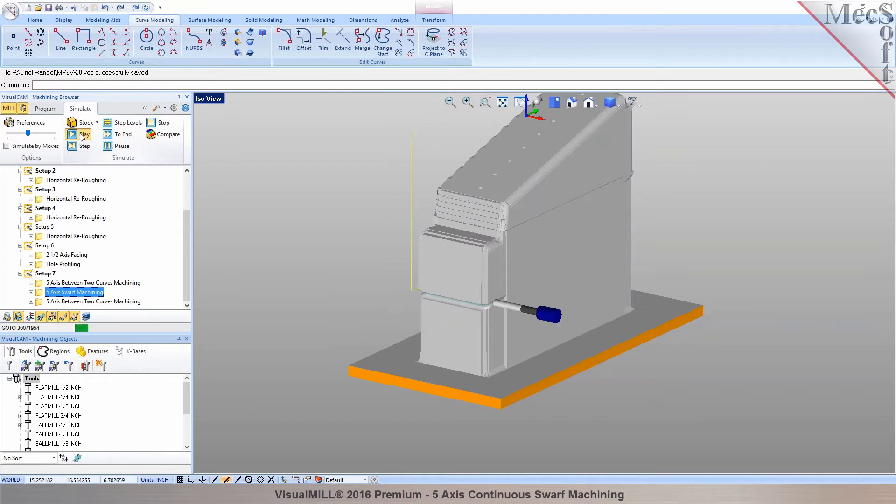
left_click(84, 134)
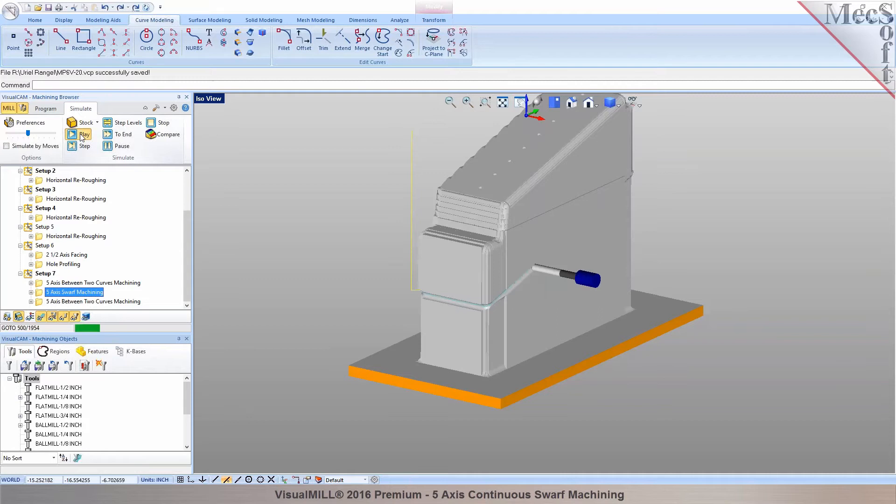
left_click(84, 136)
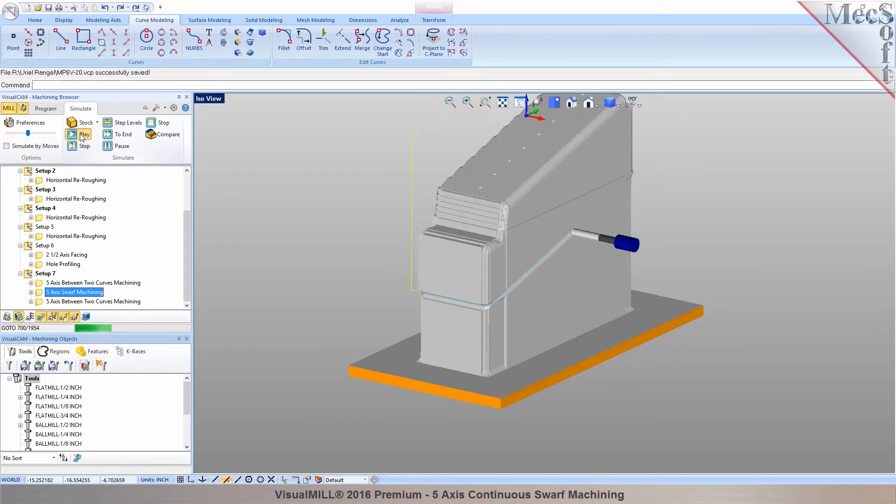
left_click(84, 133)
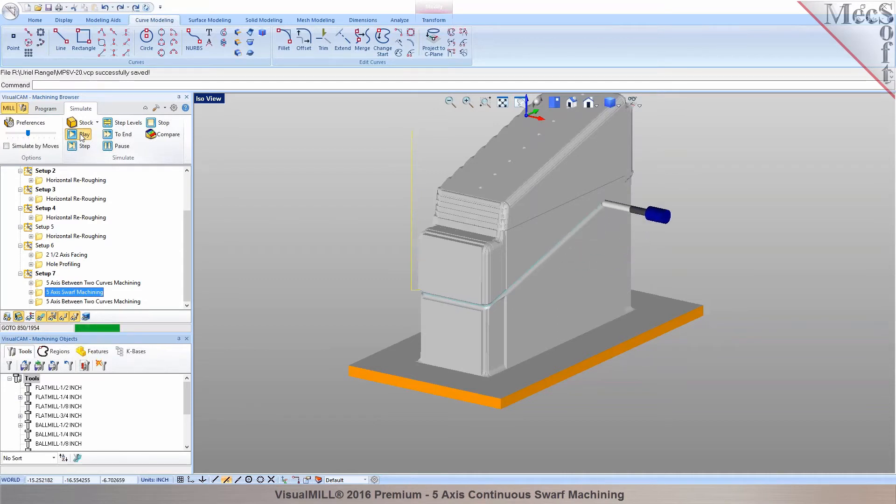
left_click(84, 134)
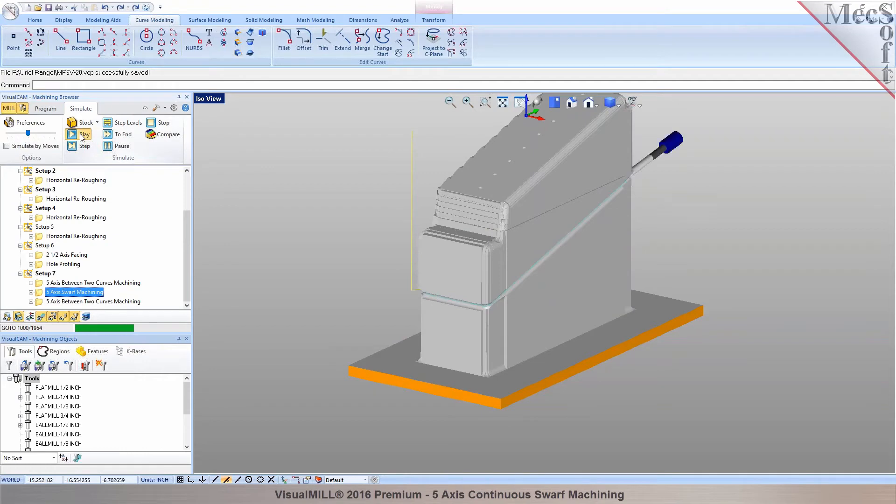
left_click(84, 134)
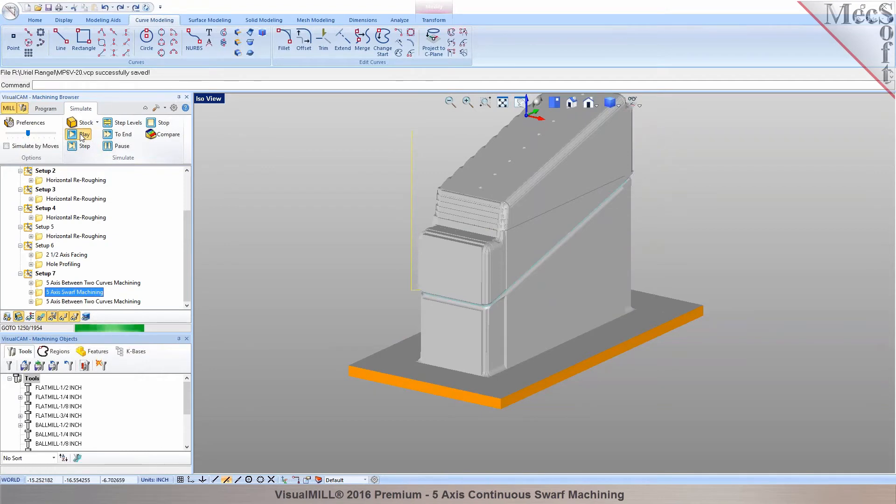
left_click(84, 134)
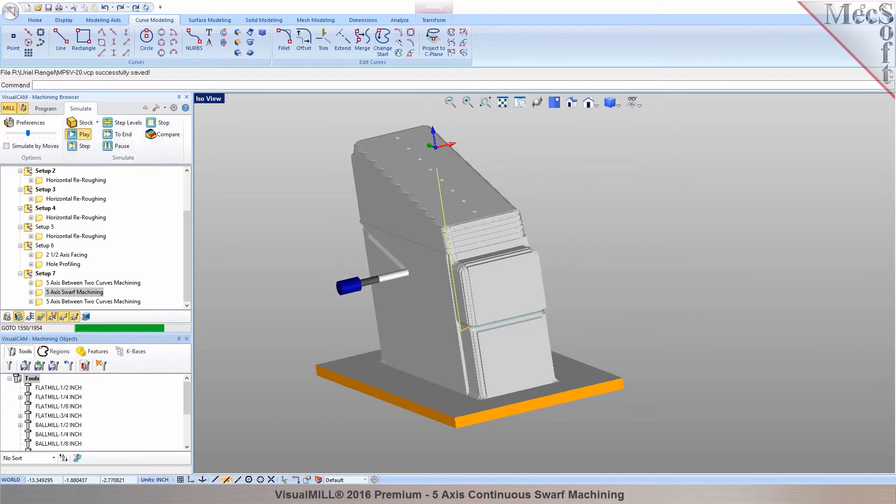
left_click(84, 134)
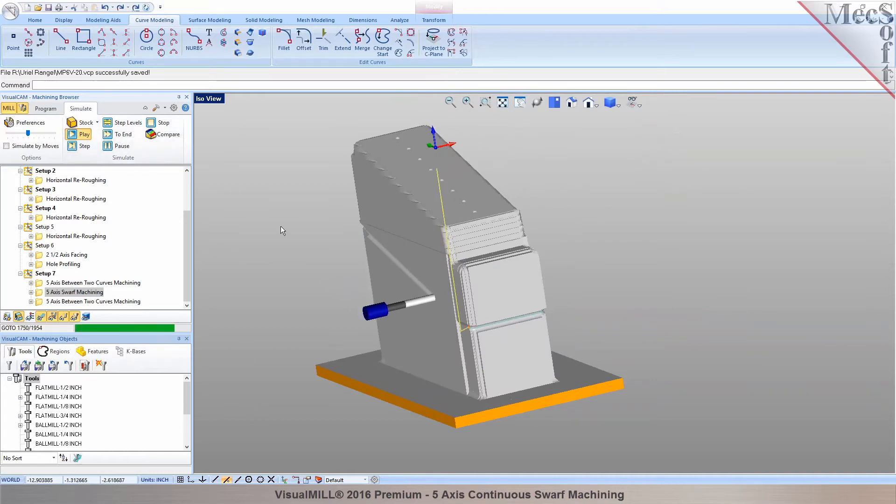
left_click(84, 133)
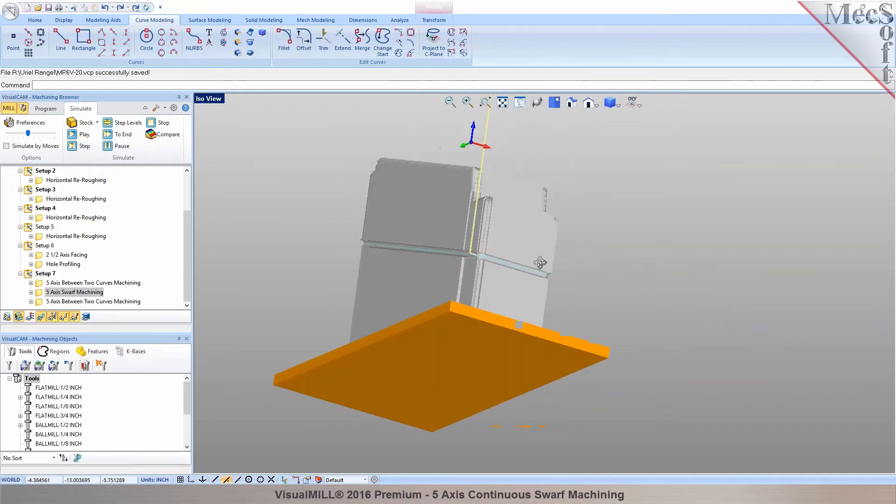
Orbit the model to a top view and return to the machining program operations.
left_click_drag(541, 263, 449, 285)
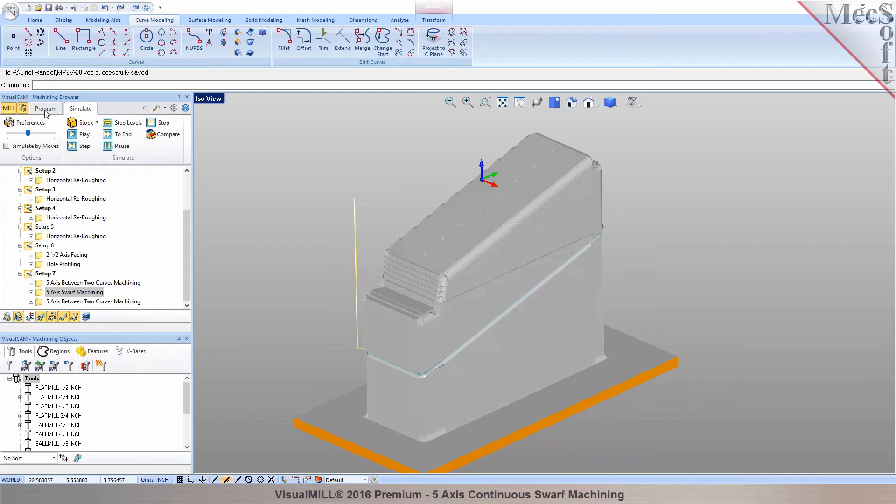
left_click(45, 108)
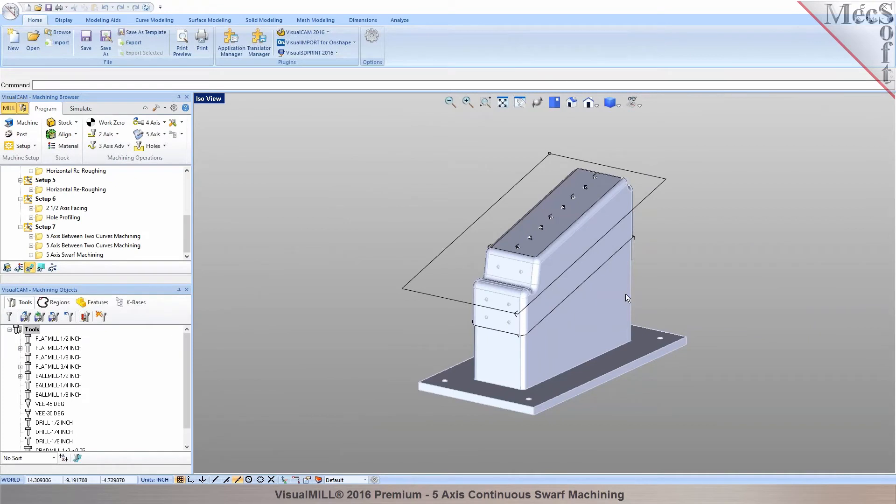
Turn the part for an angled look and reopen the 5 Axis Swarf Machining settings.
left_click_drag(627, 297, 536, 319)
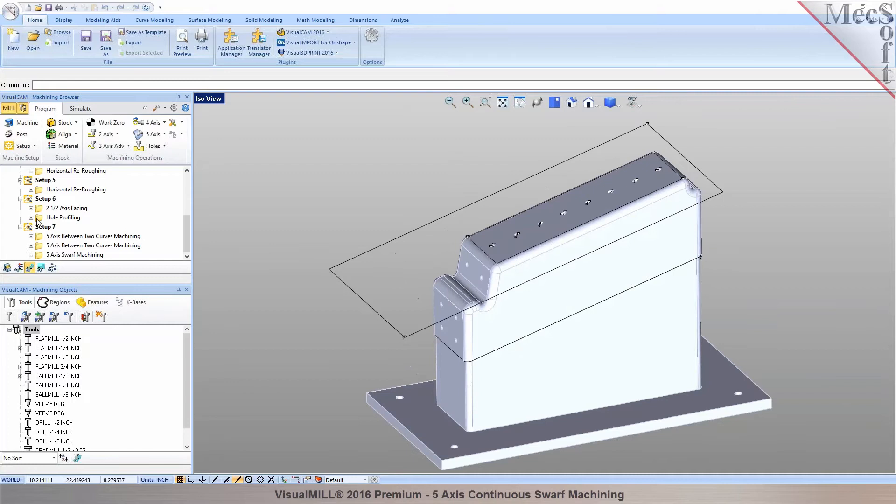
left_click(45, 226)
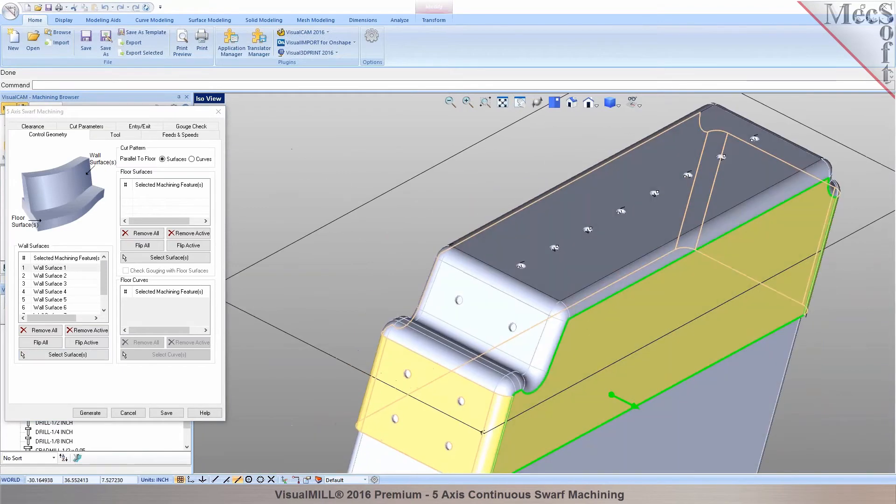
Highlight each wall surface, flip Wall Surface 1's direction, and set the cut pattern to floor curves.
left_click(50, 274)
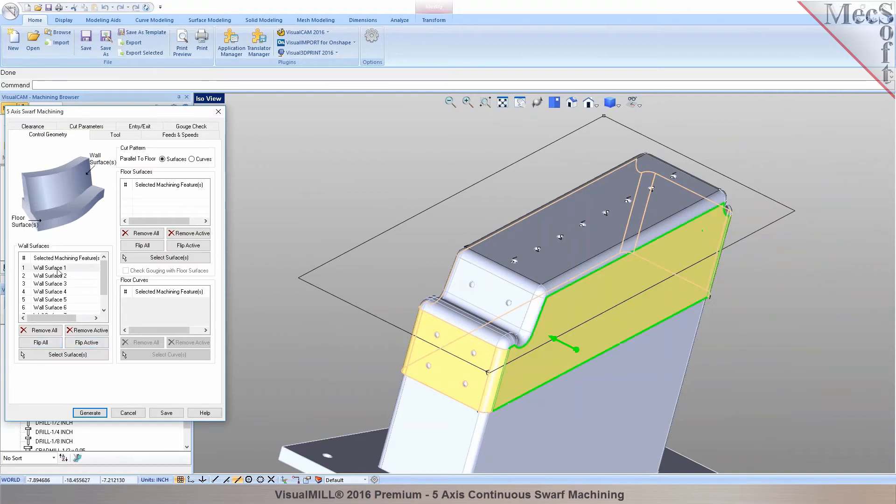
left_click(87, 341)
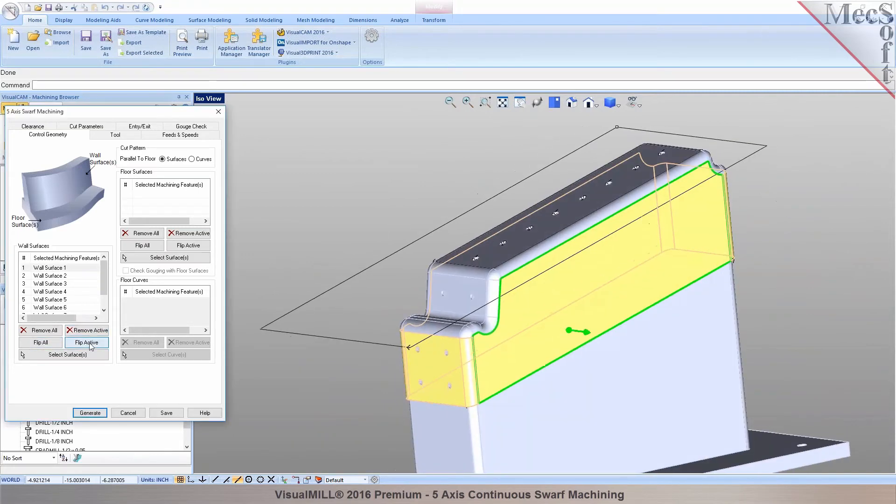
left_click(86, 341)
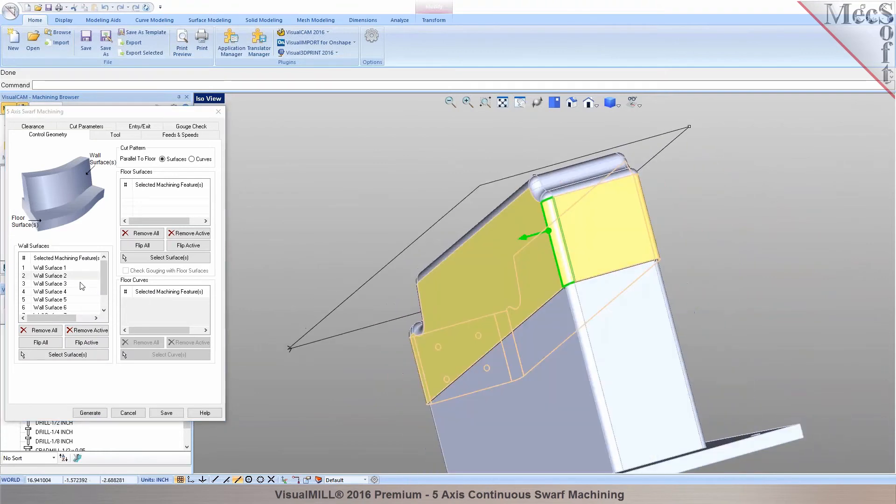
left_click(51, 291)
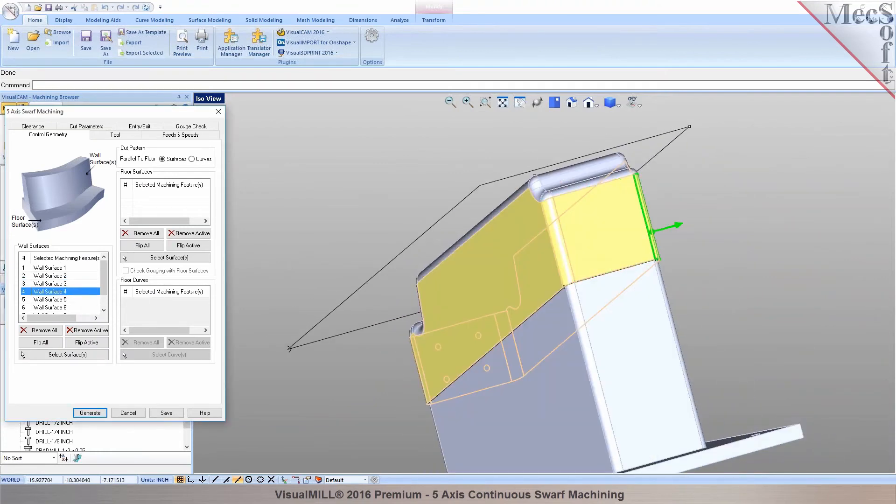
left_click(50, 300)
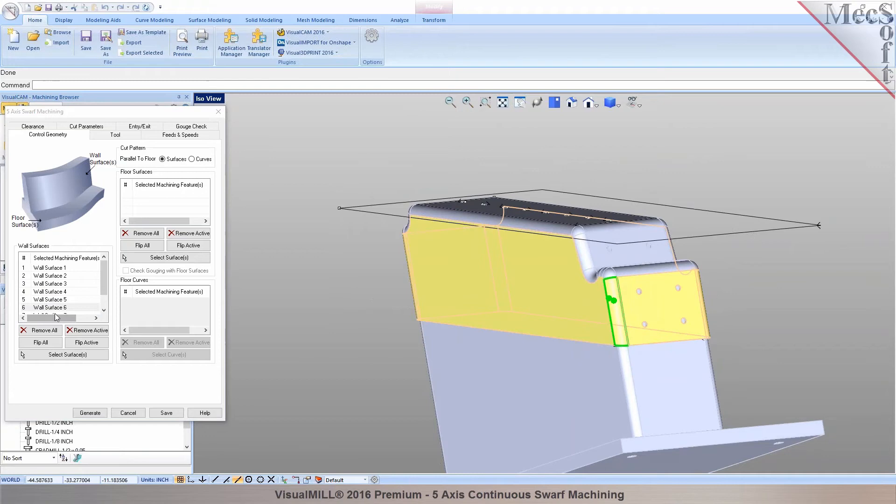
left_click(49, 291)
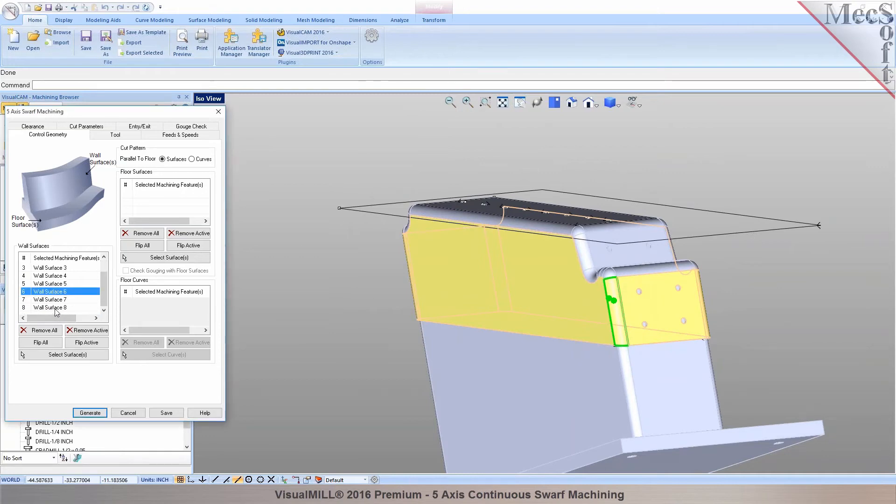
left_click(50, 307)
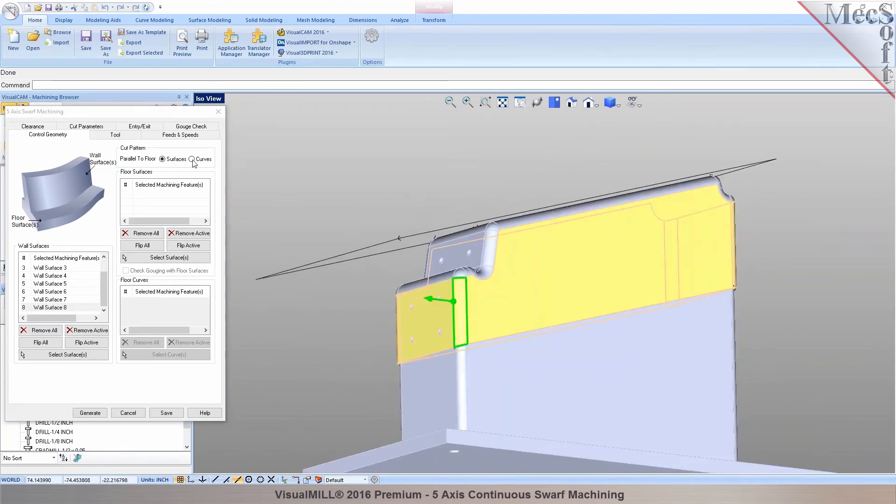
left_click(192, 160)
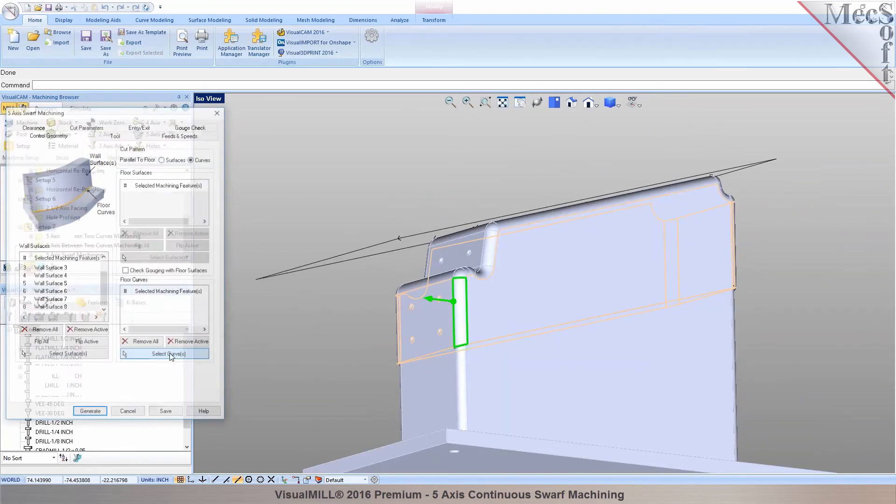
Pick the part's floor curve as Floor Curve 1 and keep Cut Parameters on stepover rather than number of cuts.
left_click(164, 354)
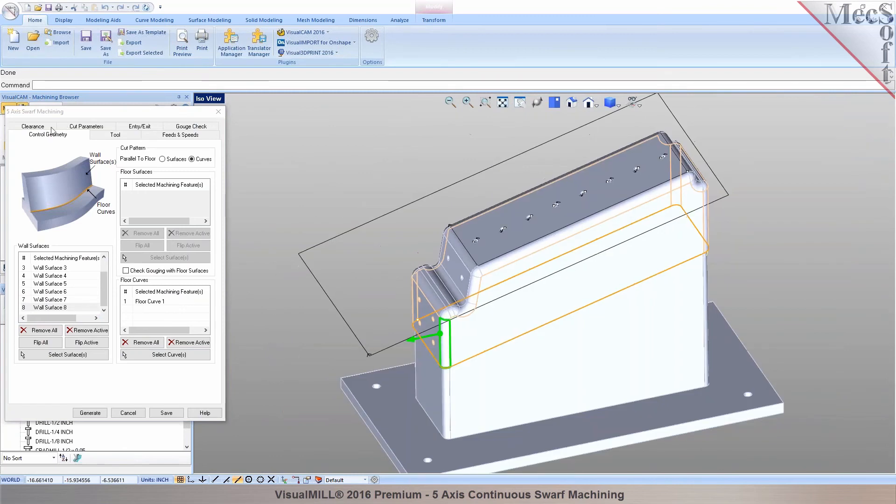
left_click(86, 135)
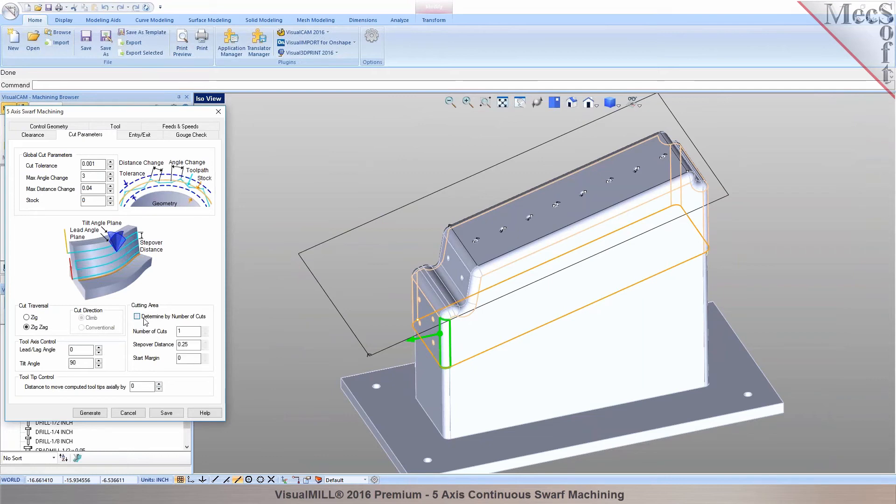
left_click(136, 316)
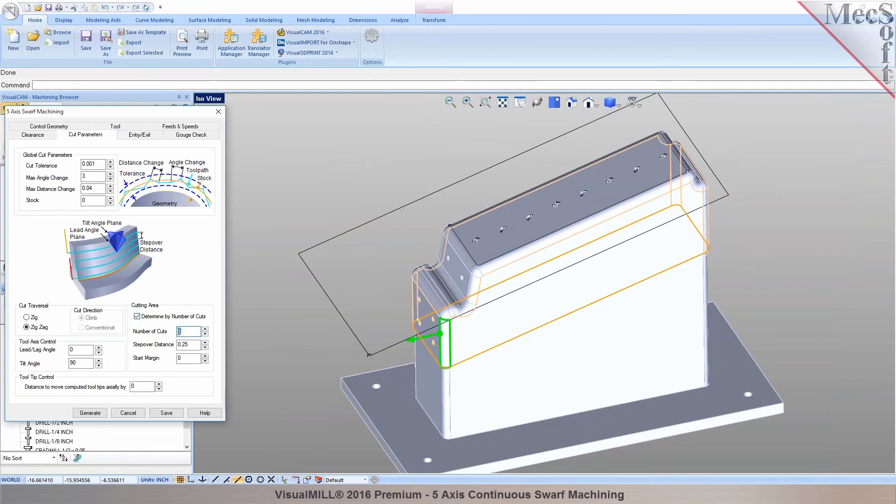
left_click(137, 317)
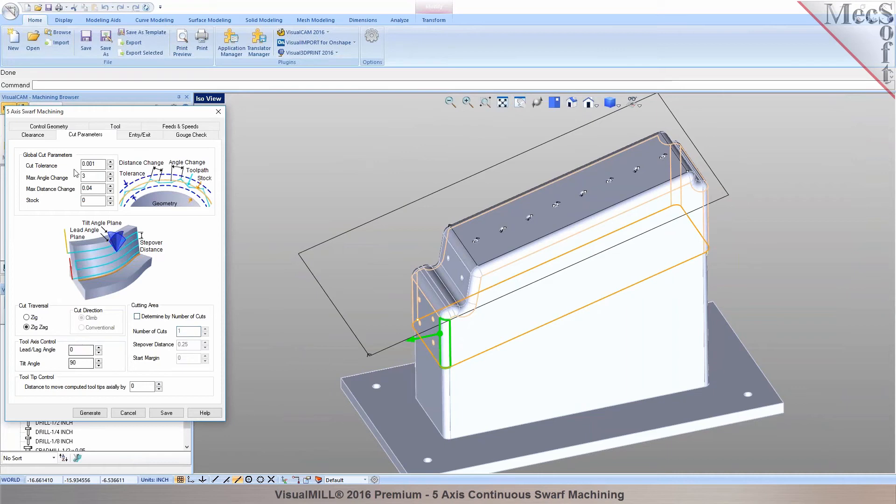
left_click(114, 134)
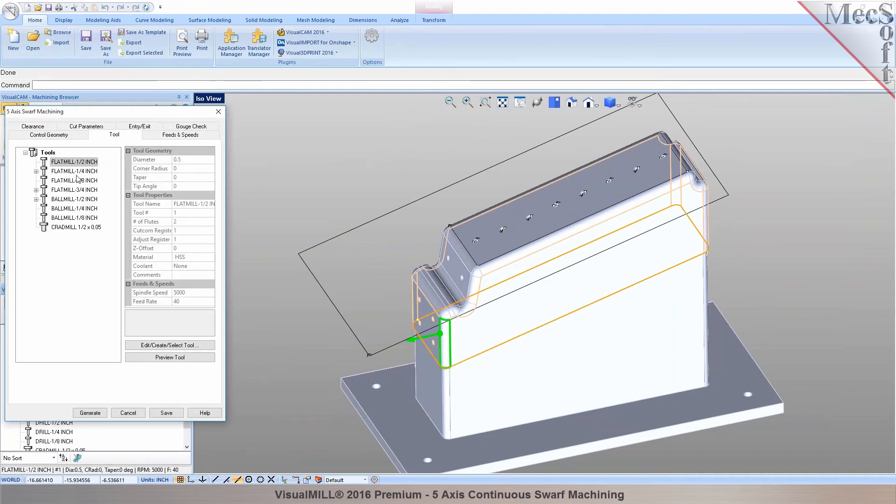
Generate the swarf toolpath with the BALLMILL-1/2 INCH cutter so it wraps the upper sloped walls.
left_click(73, 199)
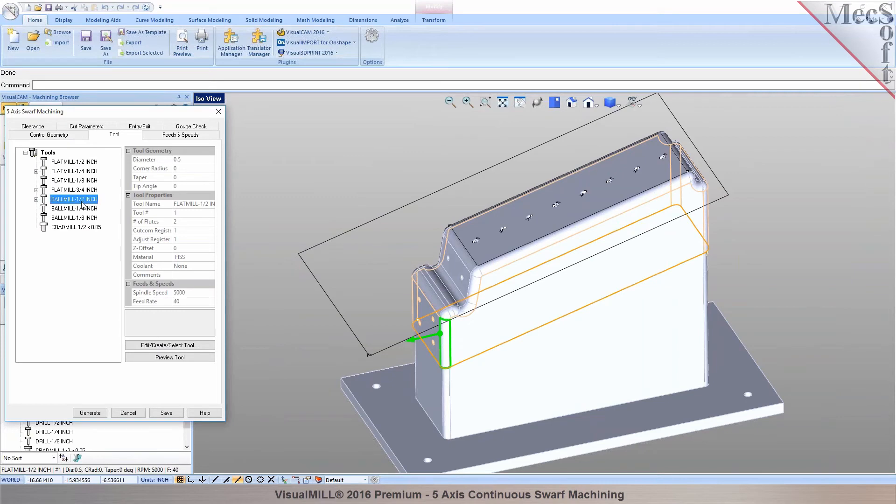
left_click(89, 413)
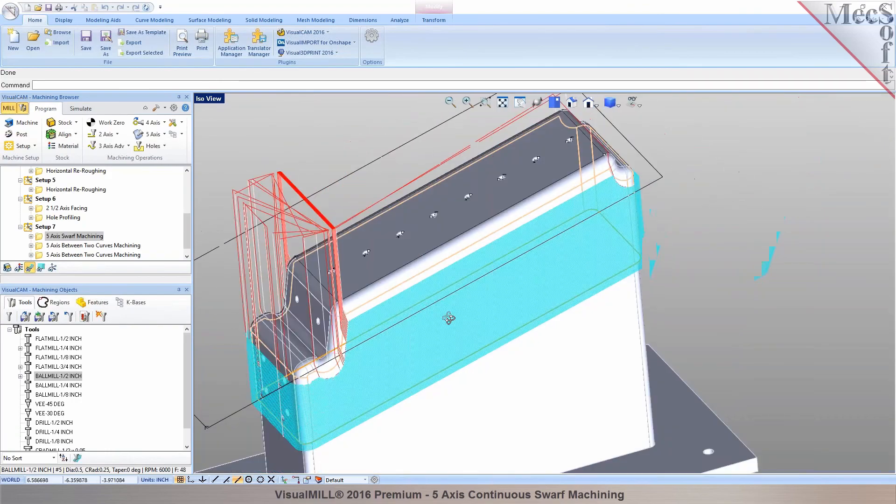
left_click_drag(449, 317, 479, 285)
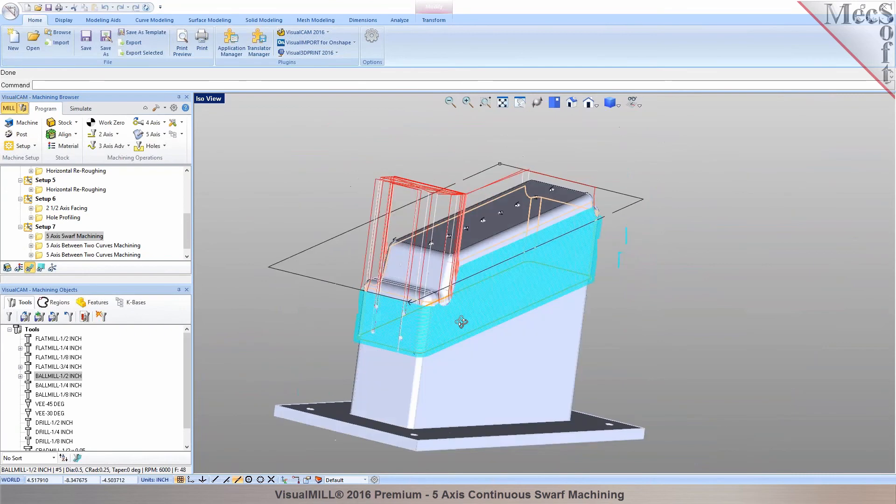
Start simulating the 5 Axis Swarf Machining operation from Setup 7 with the ball mill tilted along the wall.
left_click(80, 108)
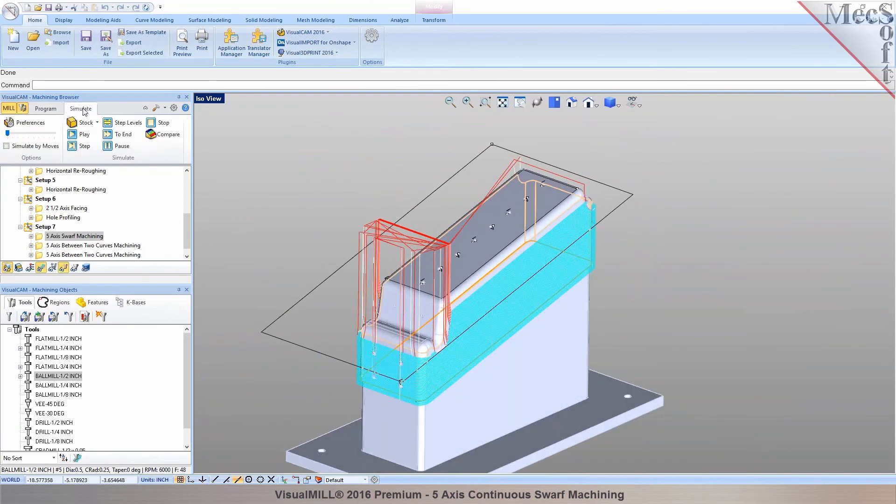
left_click(45, 227)
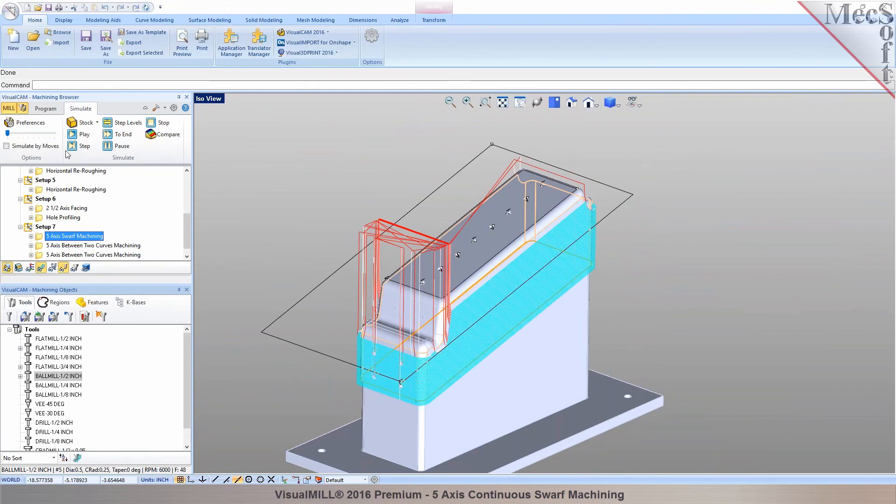
left_click(84, 133)
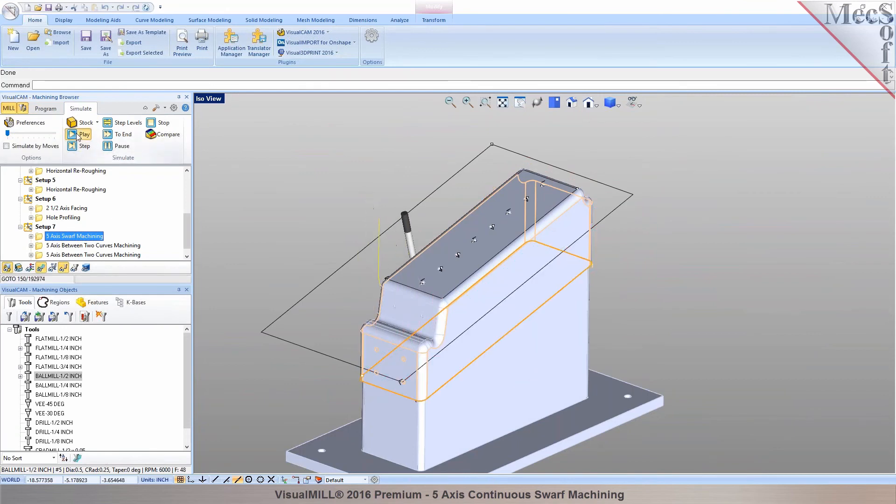
left_click(84, 134)
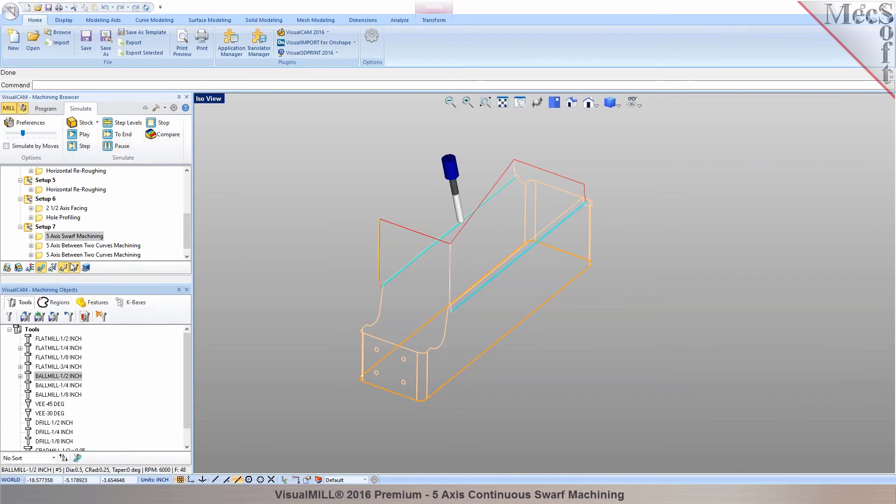
left_click(45, 108)
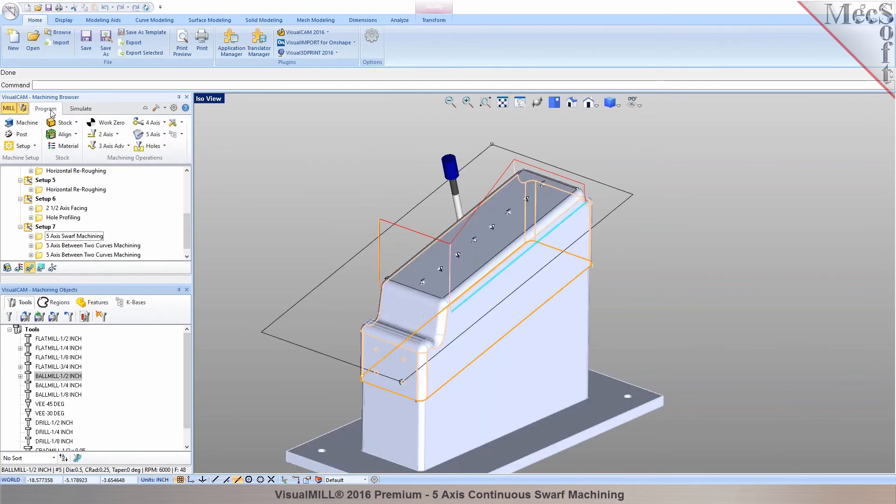
left_click(80, 109)
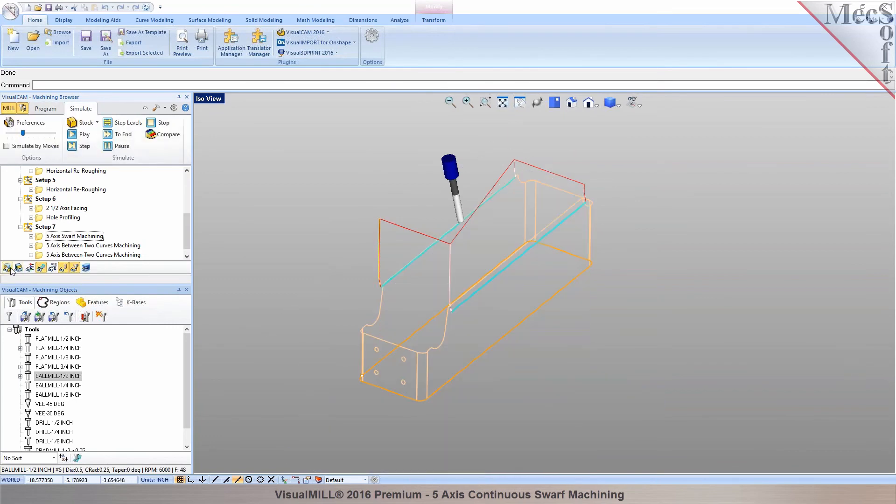
Resume the simulation at higher speed until the ball mill reaches the part's upper wall edge.
left_click(84, 134)
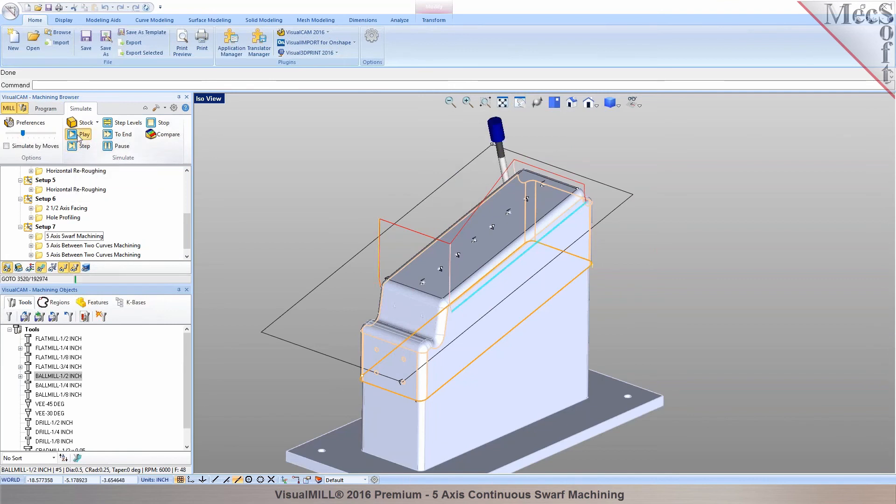
left_click(85, 133)
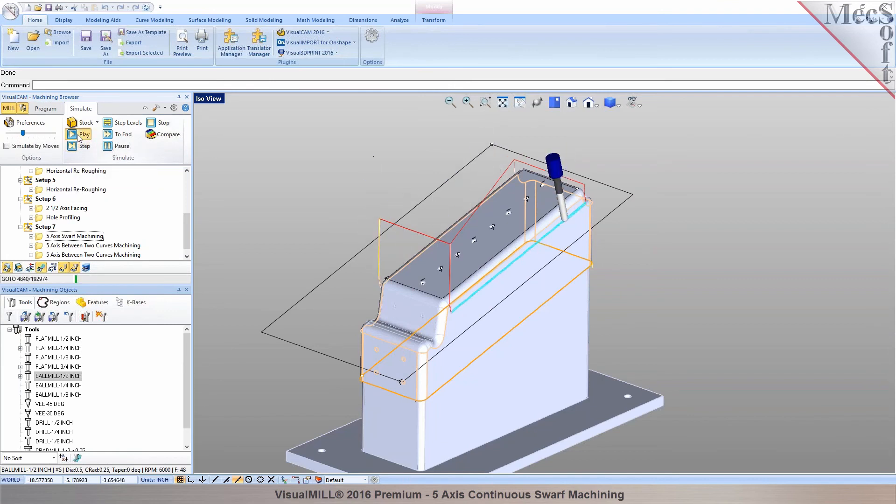
left_click(84, 133)
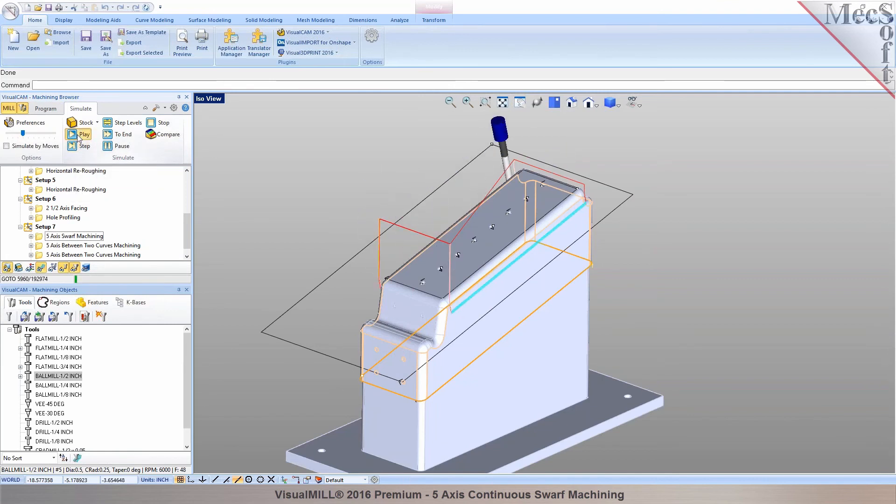
left_click(84, 133)
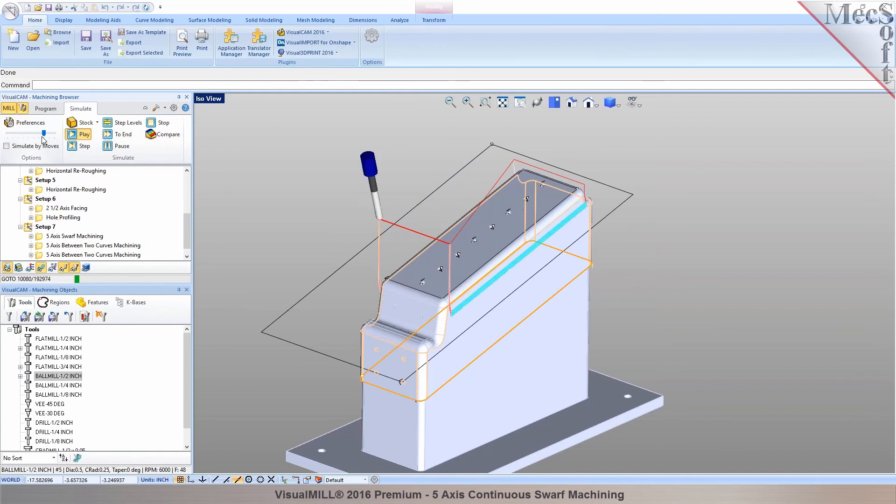
left_click(84, 133)
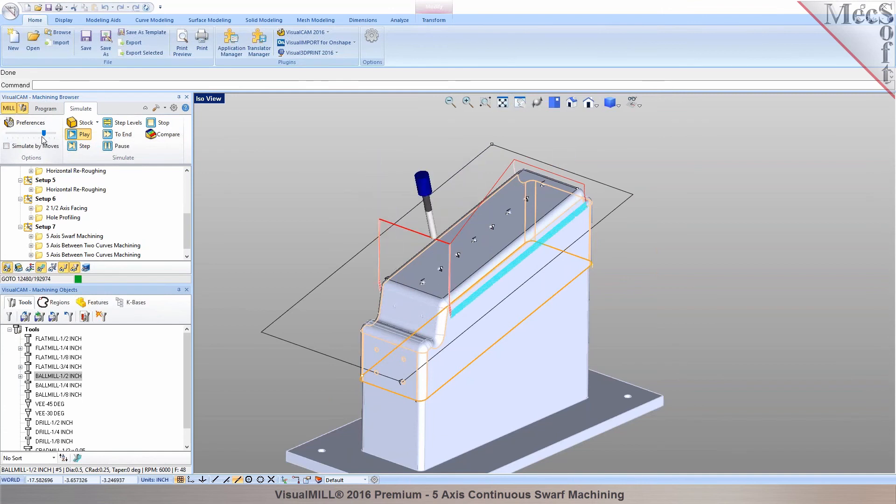
left_click(78, 133)
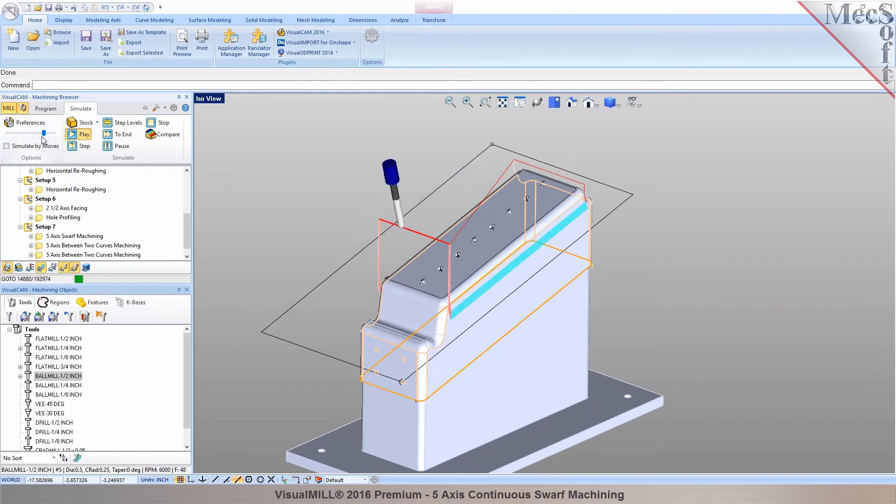
left_click(83, 133)
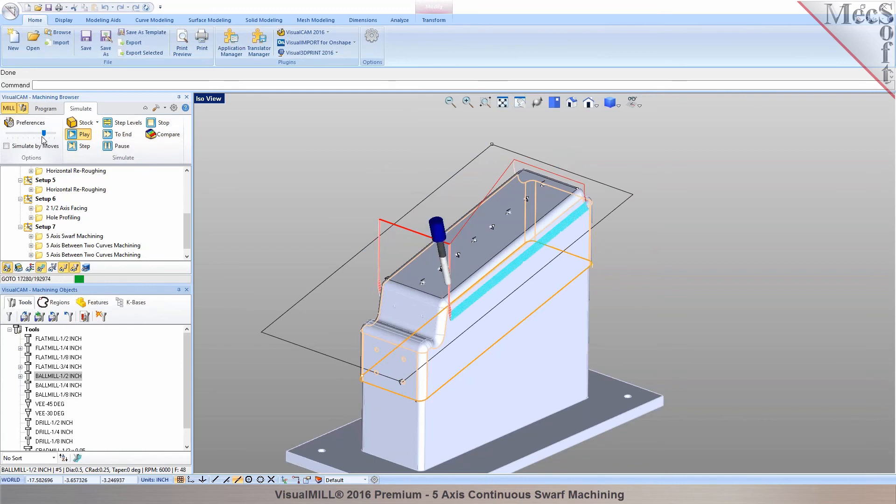
left_click(84, 134)
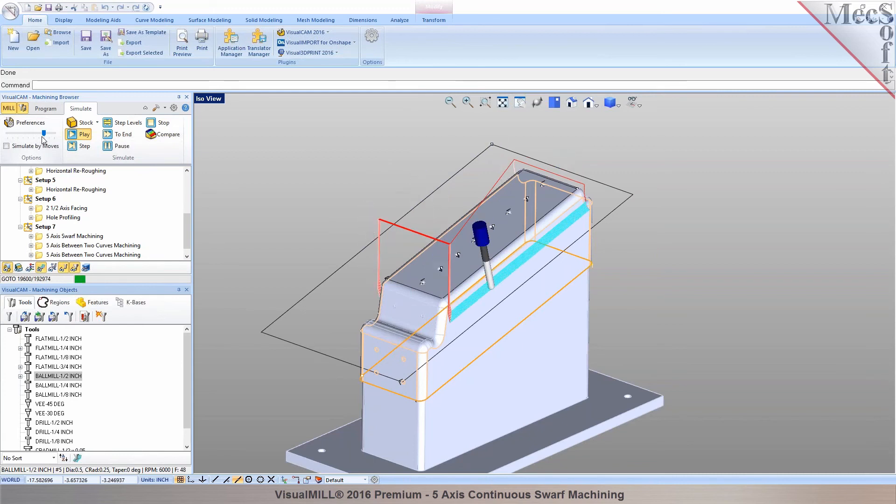
left_click(84, 133)
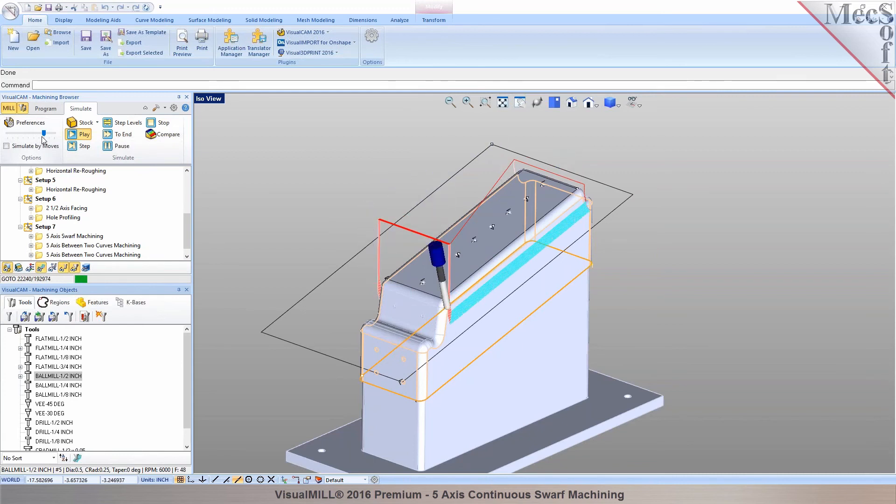
left_click(84, 133)
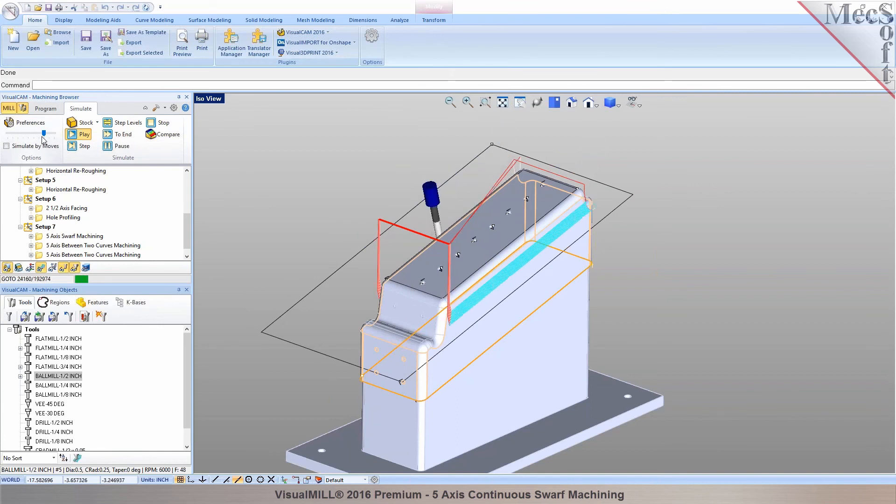
left_click(83, 134)
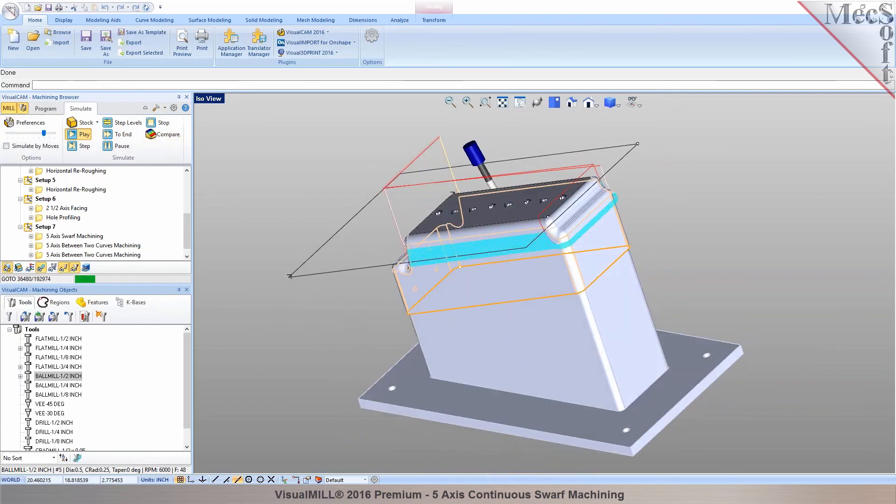
Keep the simulation running until the ball mill cuts the far sloped side near the raised end wall.
left_click(79, 134)
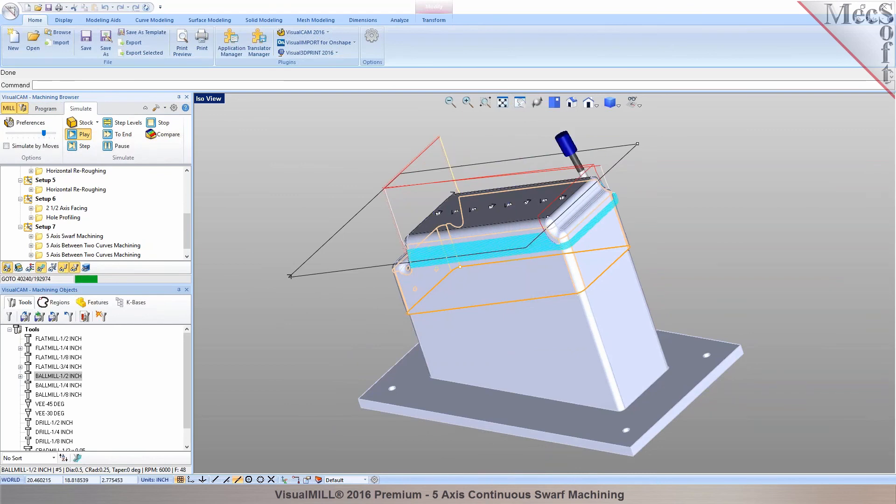
left_click(84, 134)
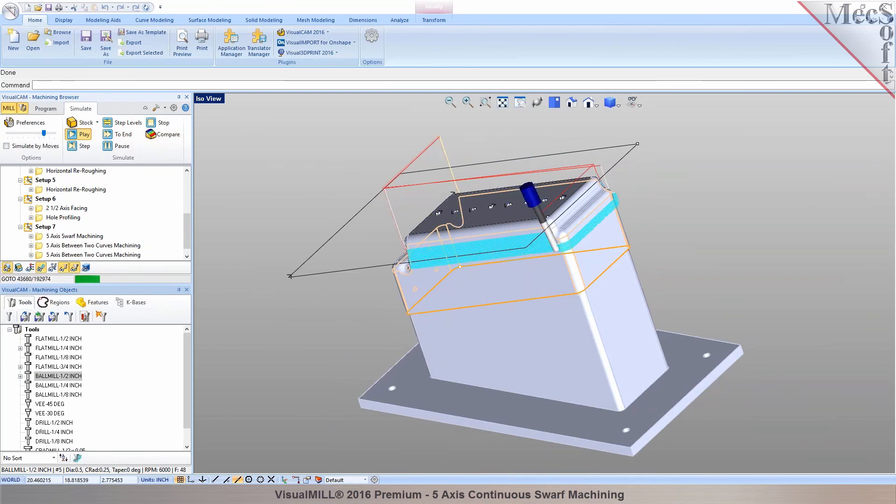
left_click(79, 133)
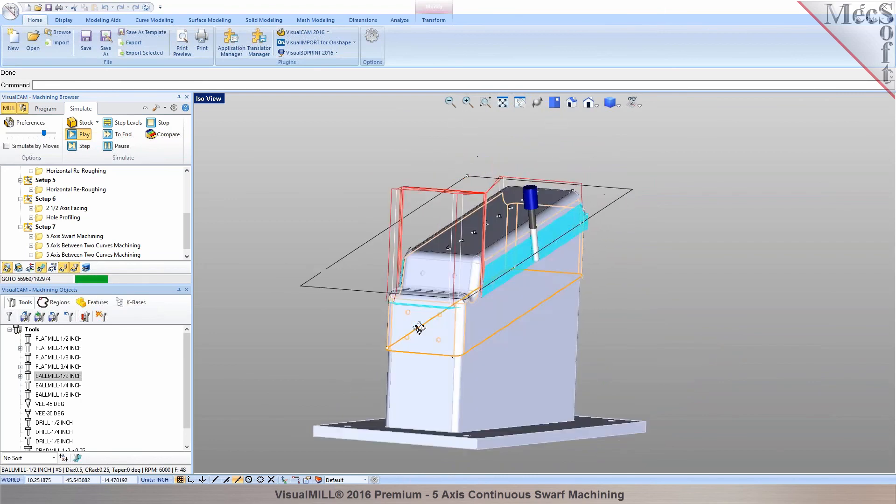
left_click(84, 134)
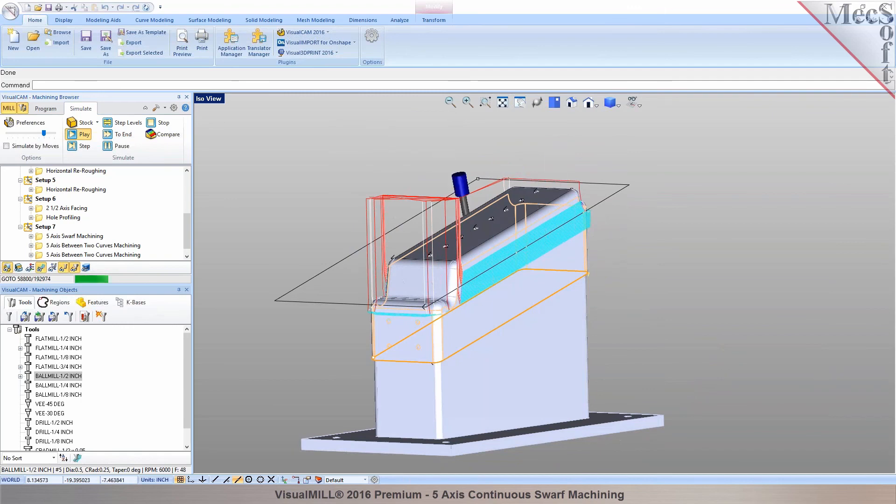
left_click(84, 134)
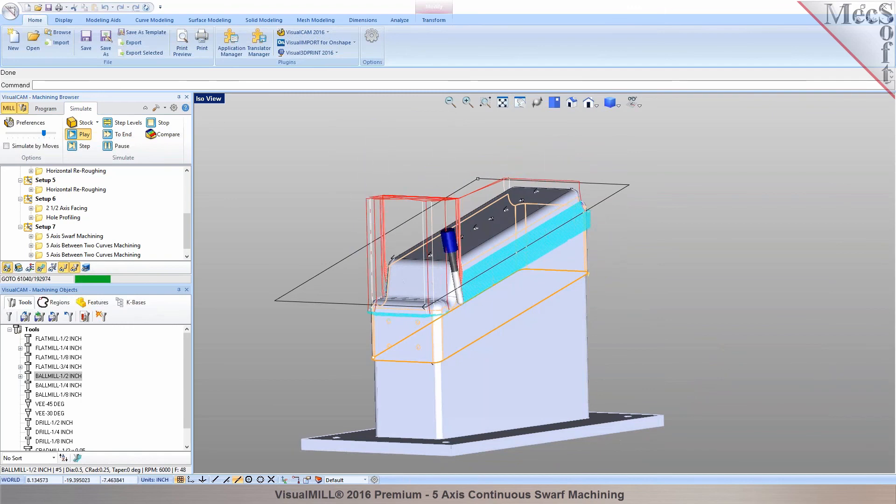